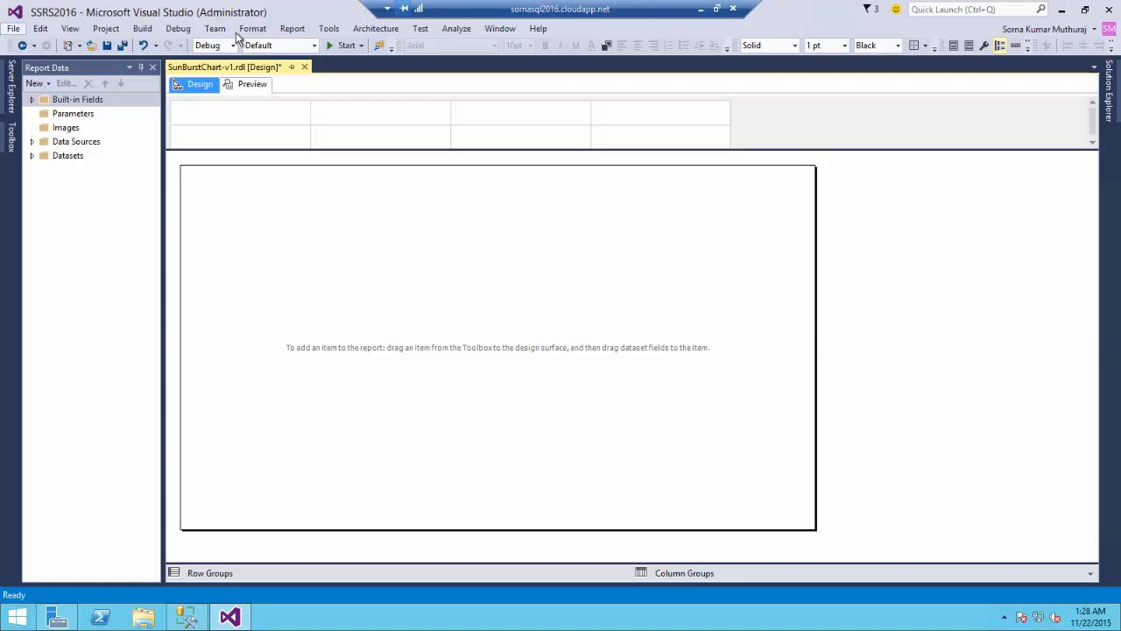
# Start a new Business Intelligence project from the File menu, then cancel without creating it
pyautogui.click(40, 28)
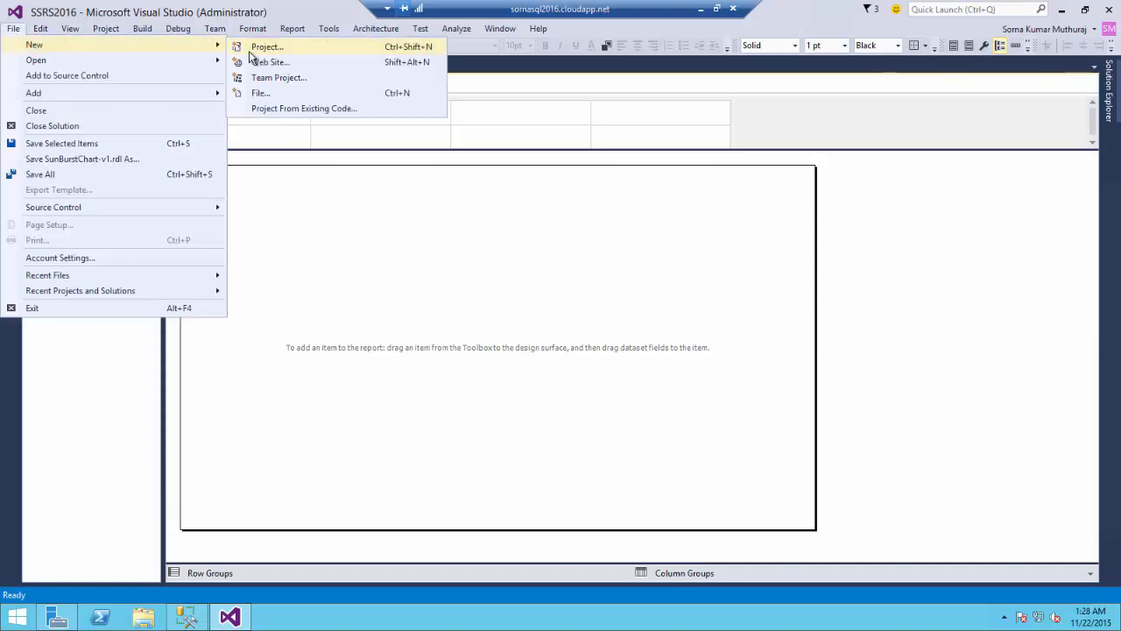
pyautogui.click(266, 46)
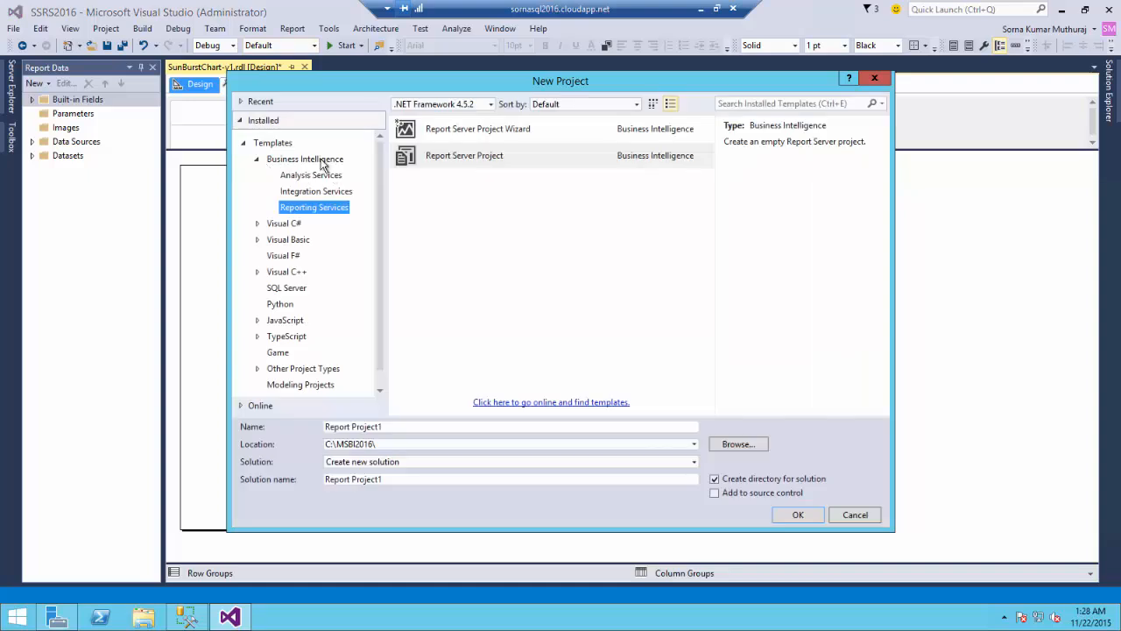
pyautogui.click(305, 157)
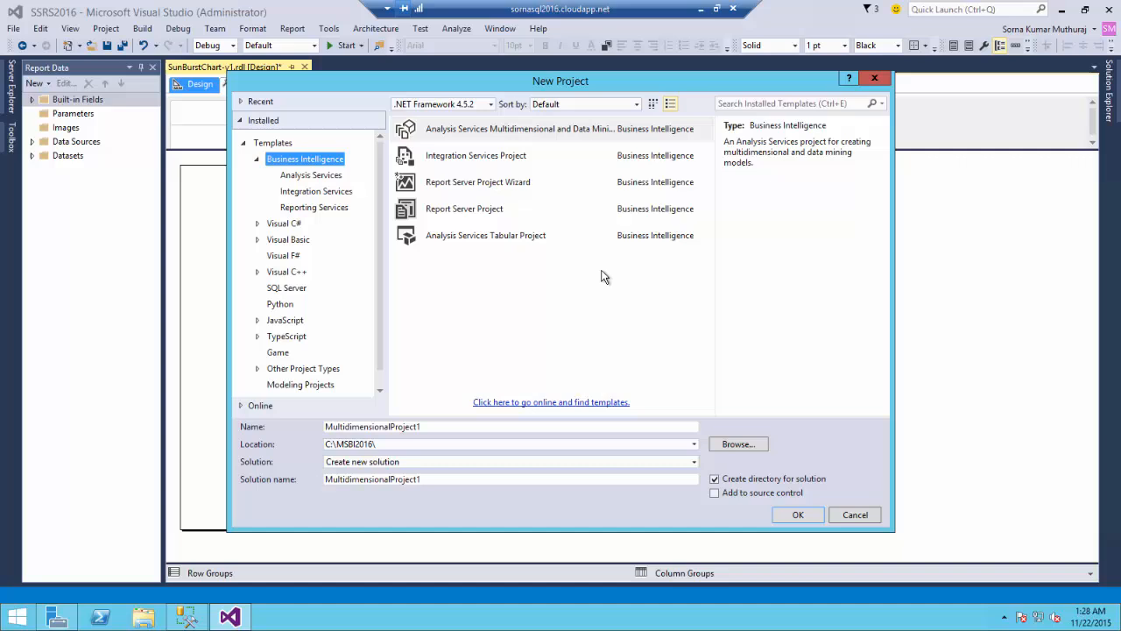
pyautogui.moveTo(859, 379)
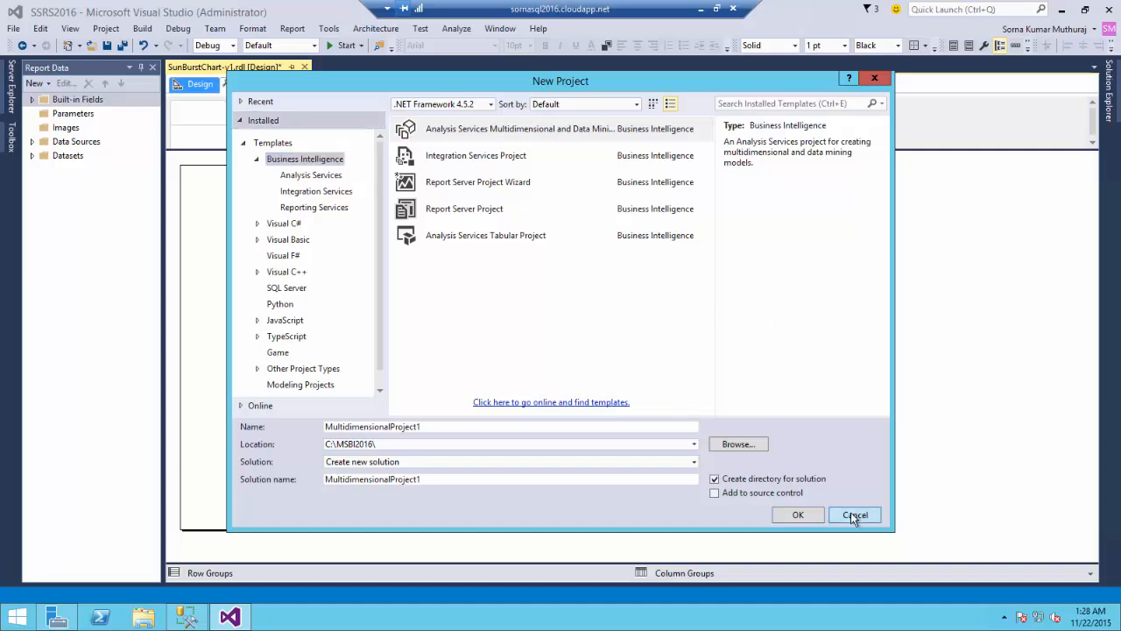
pyautogui.click(855, 515)
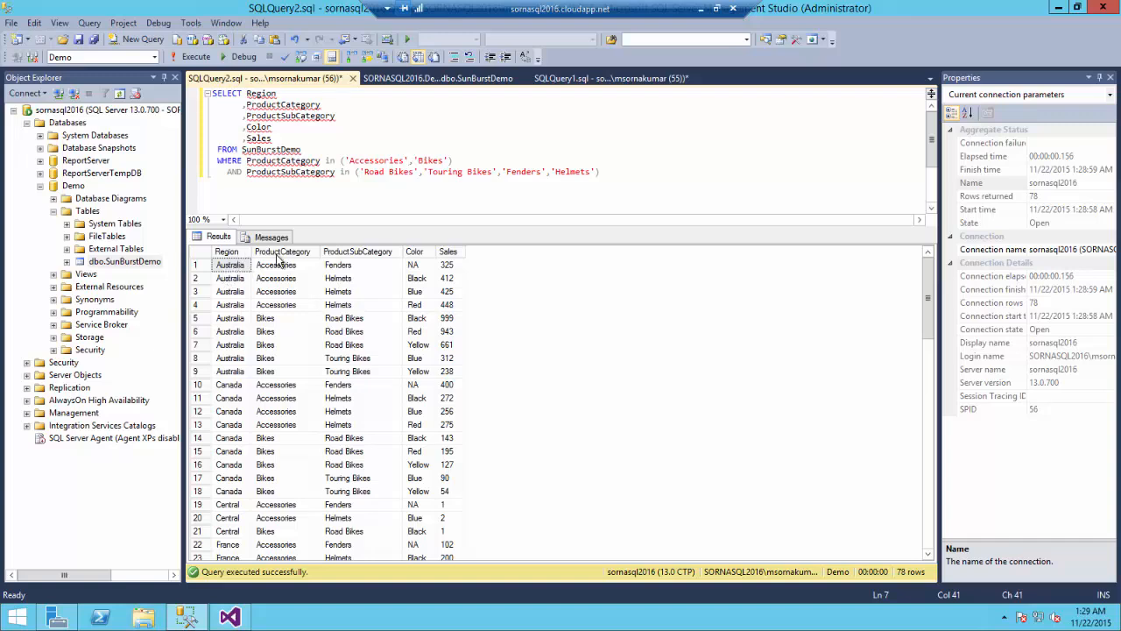
pyautogui.moveTo(347, 263)
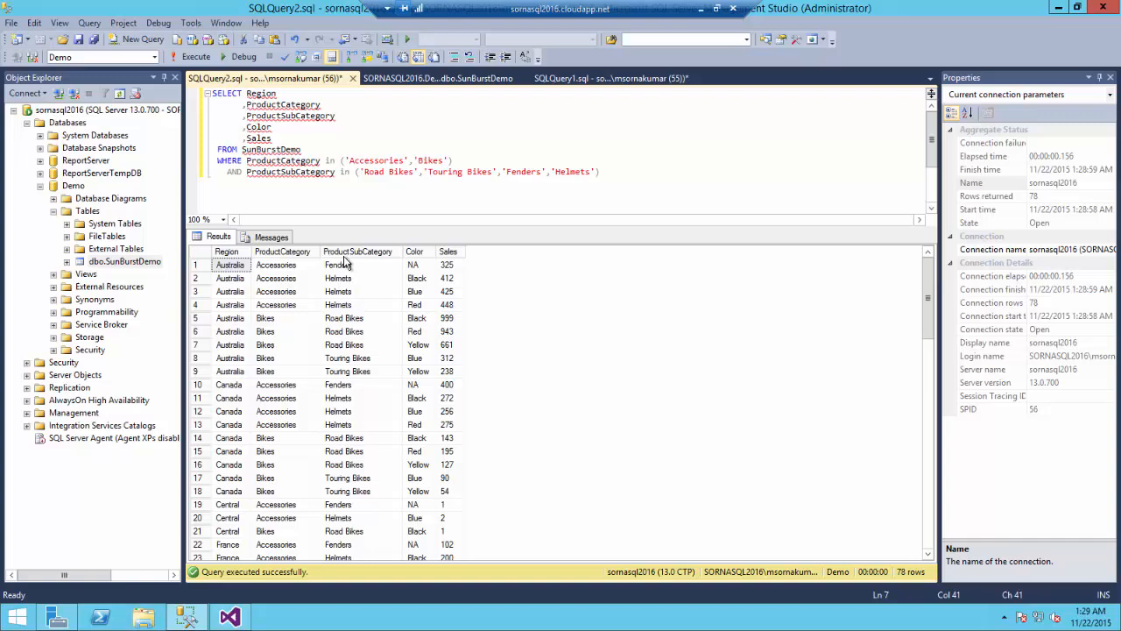
pyautogui.moveTo(359, 252)
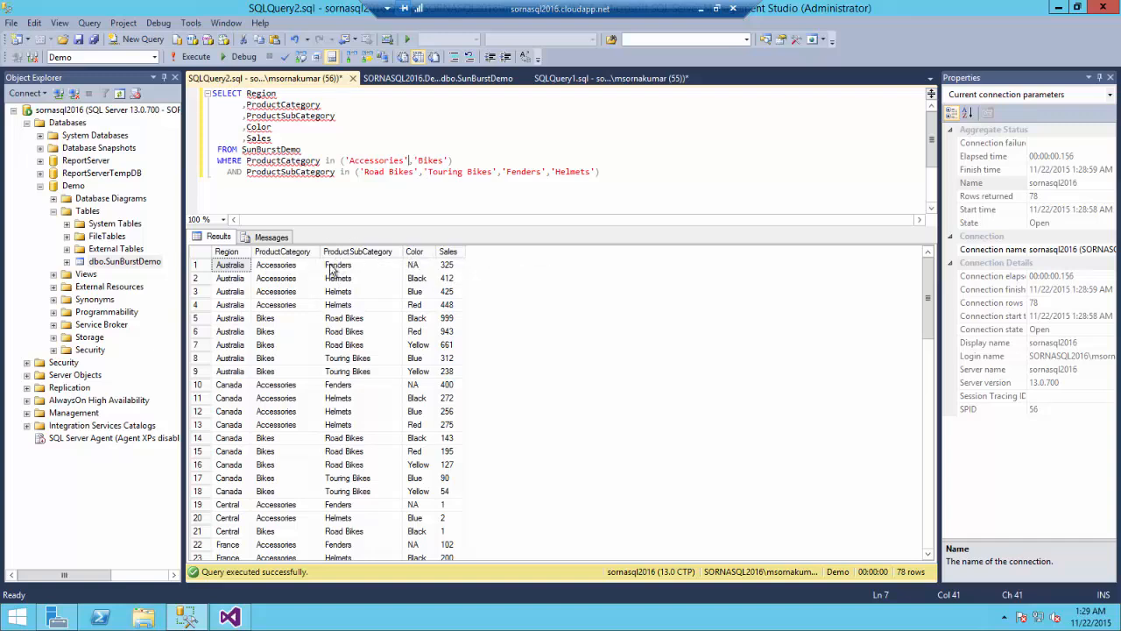
pyautogui.moveTo(463, 267)
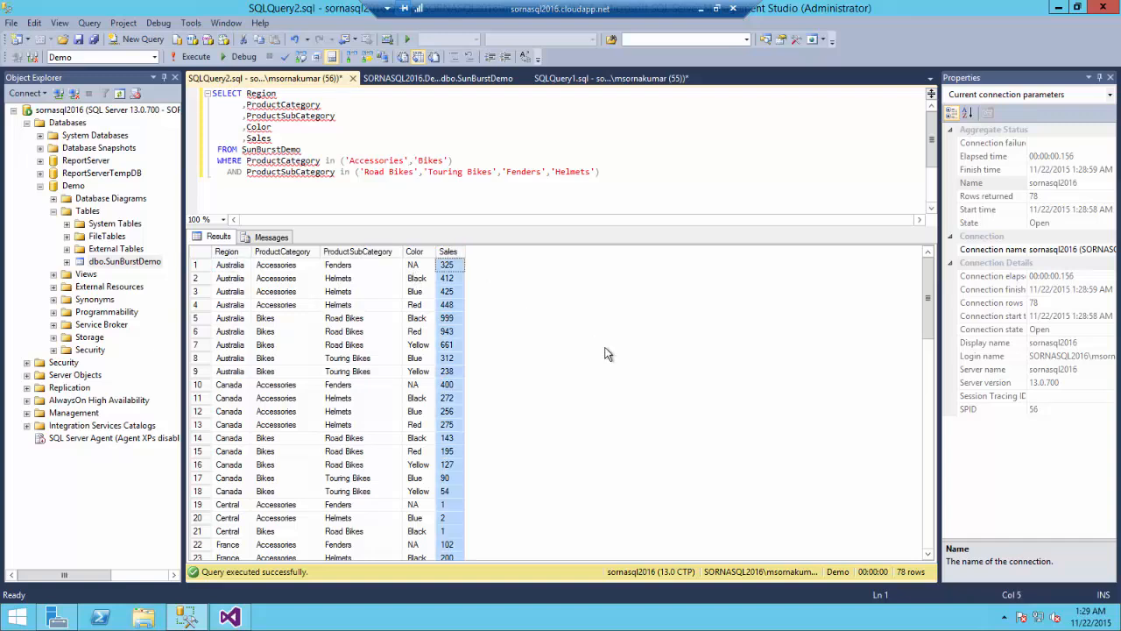
pyautogui.moveTo(259, 604)
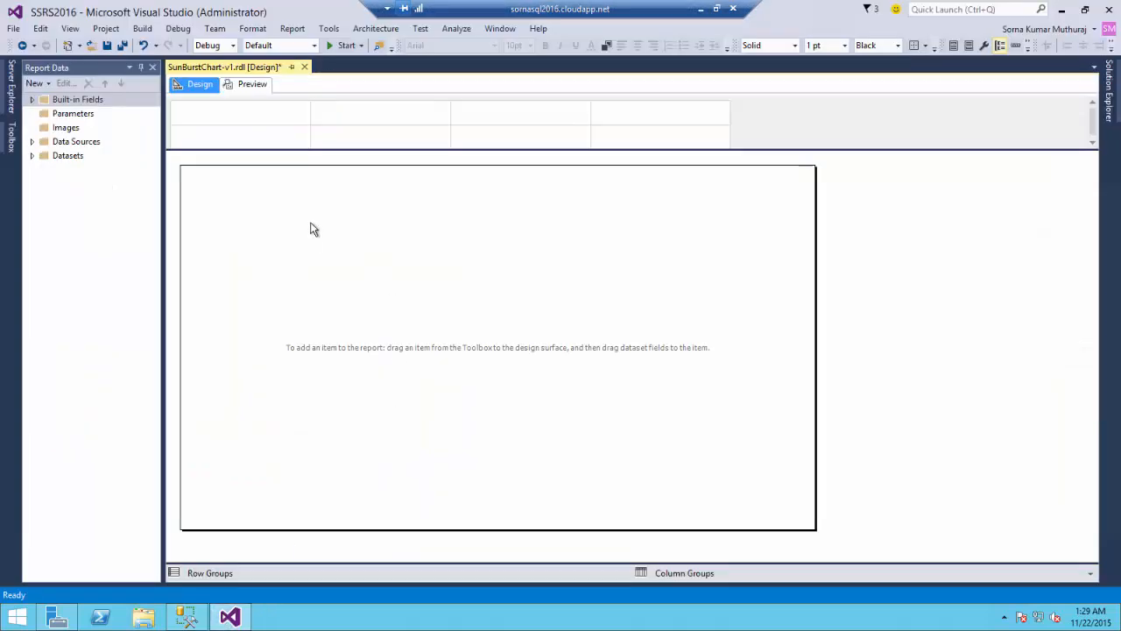
# Insert a Sunburst chart into the report body and enlarge it to fill the body
pyautogui.rightClick(271, 213)
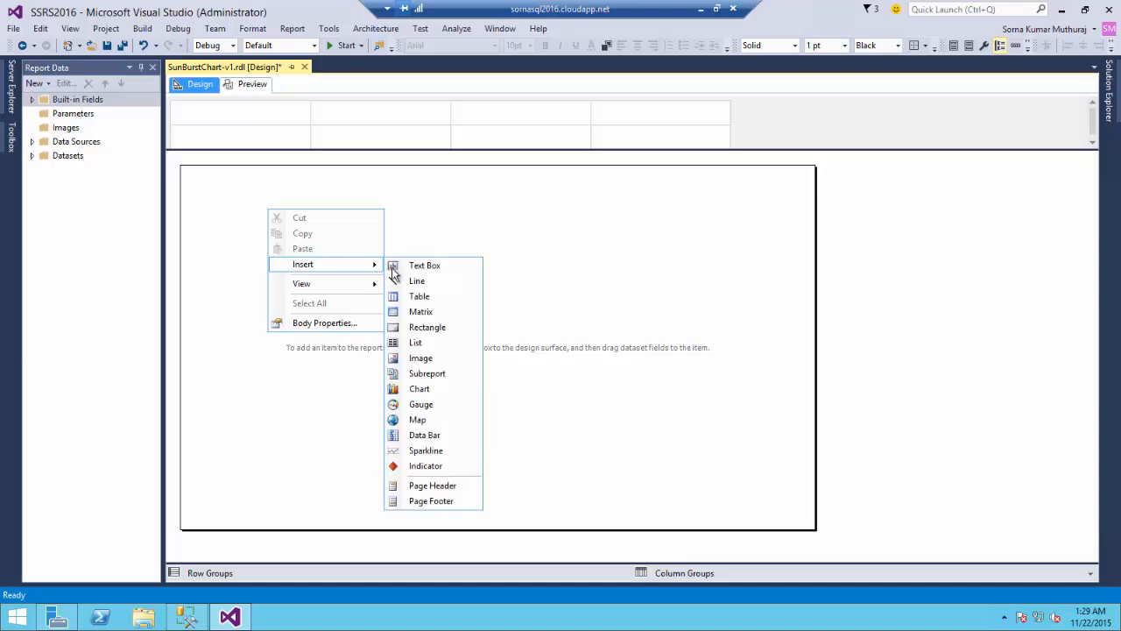
pyautogui.moveTo(421, 389)
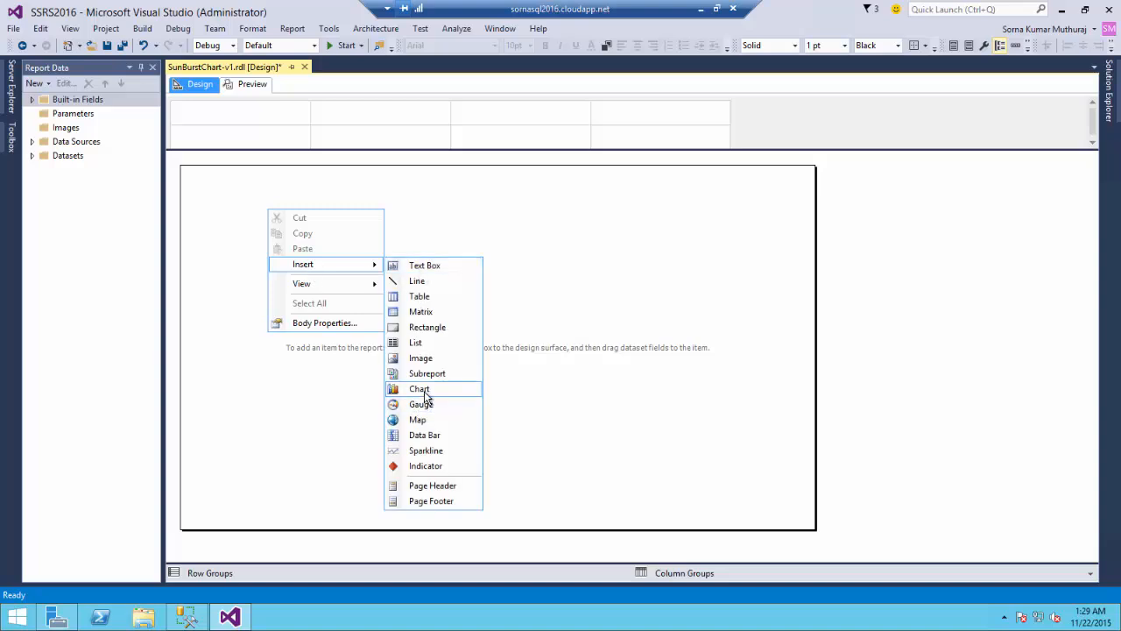
pyautogui.click(419, 389)
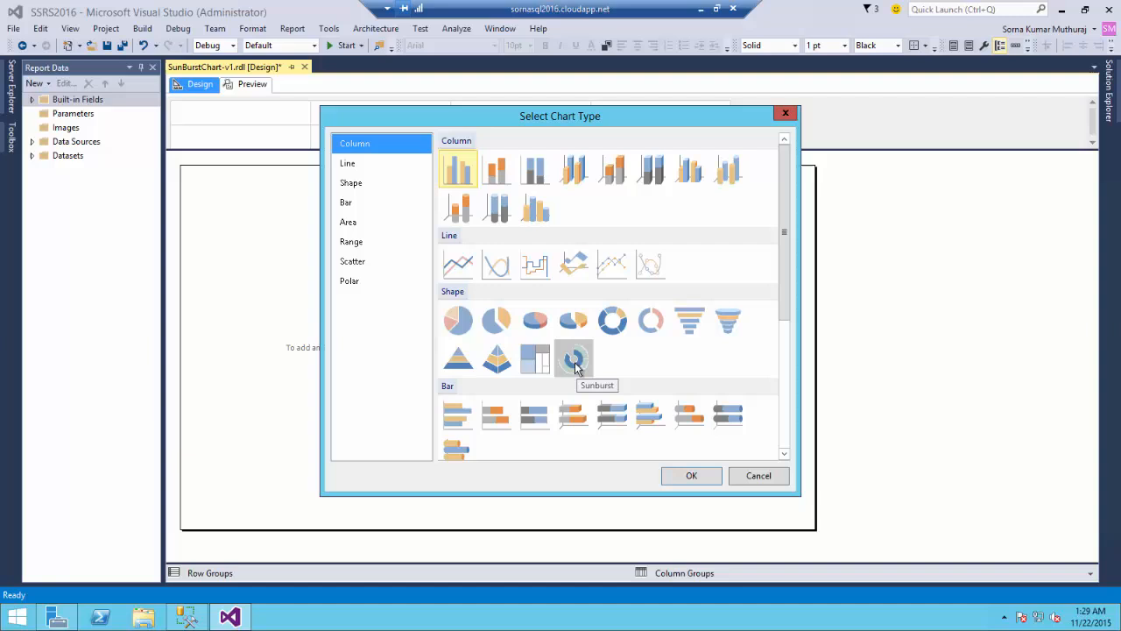
pyautogui.click(691, 475)
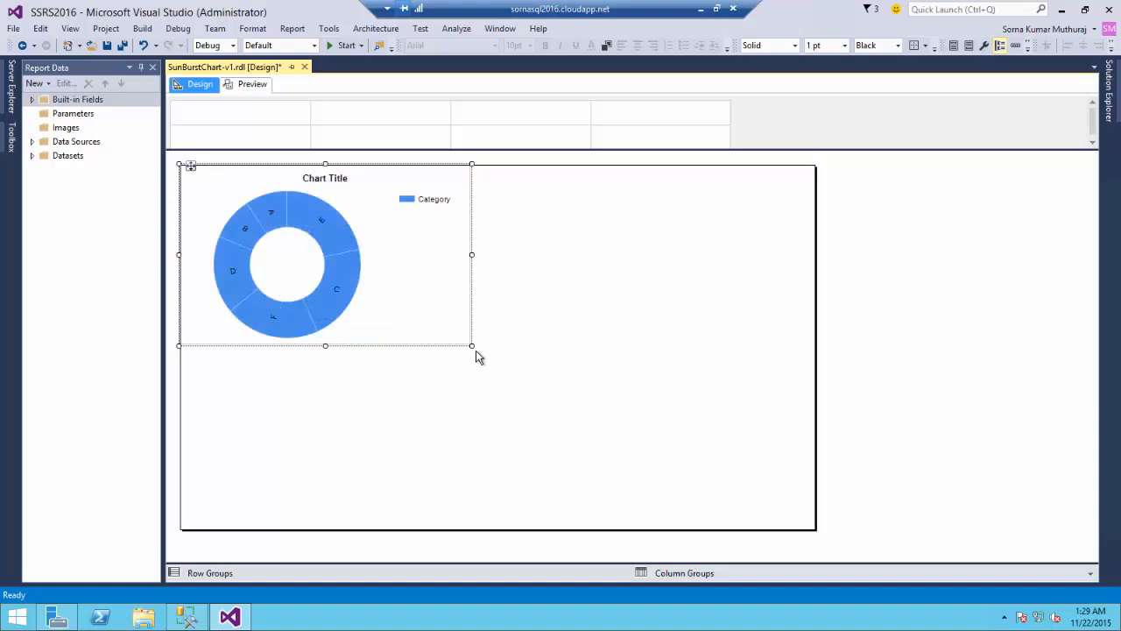
pyautogui.moveTo(472, 343); pyautogui.dragTo(792, 519)
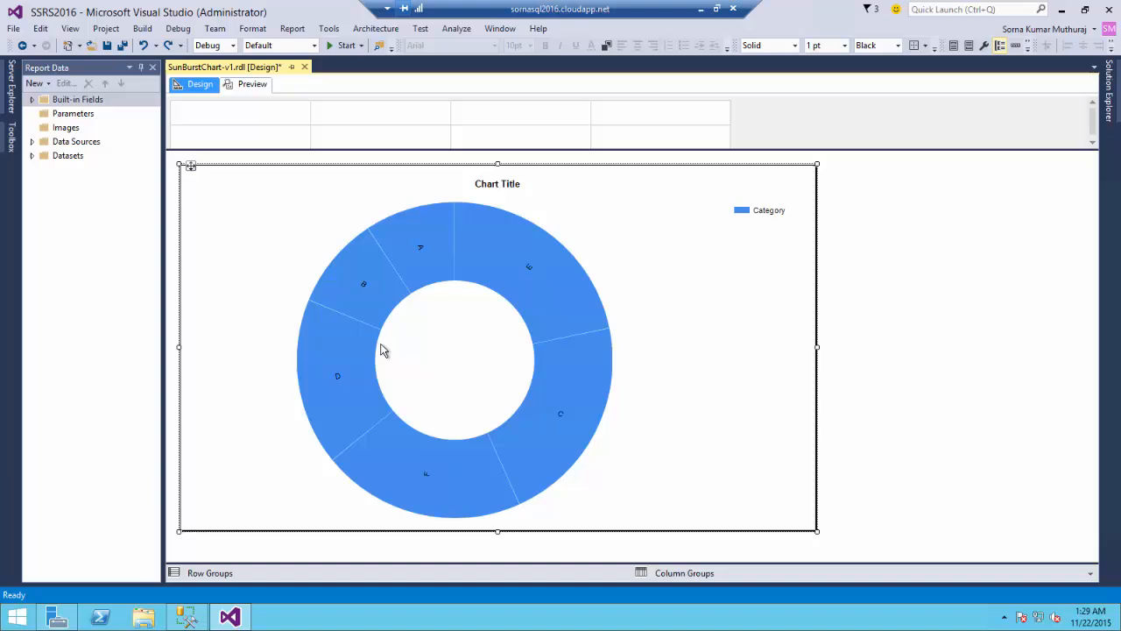
pyautogui.click(32, 154)
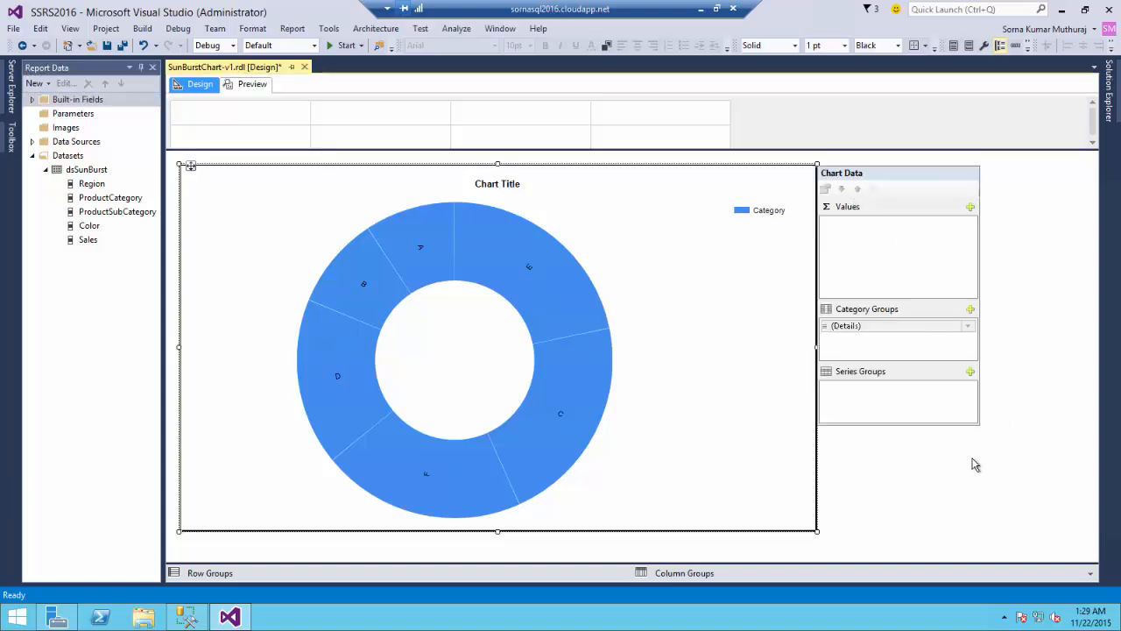
pyautogui.moveTo(931, 463)
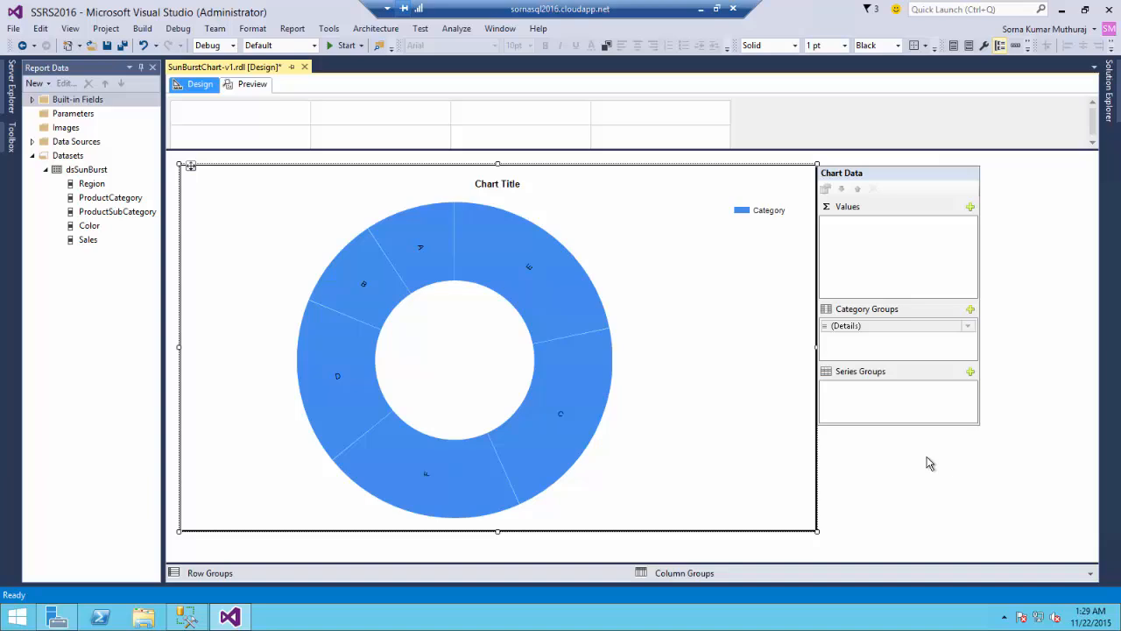
pyautogui.moveTo(930, 319)
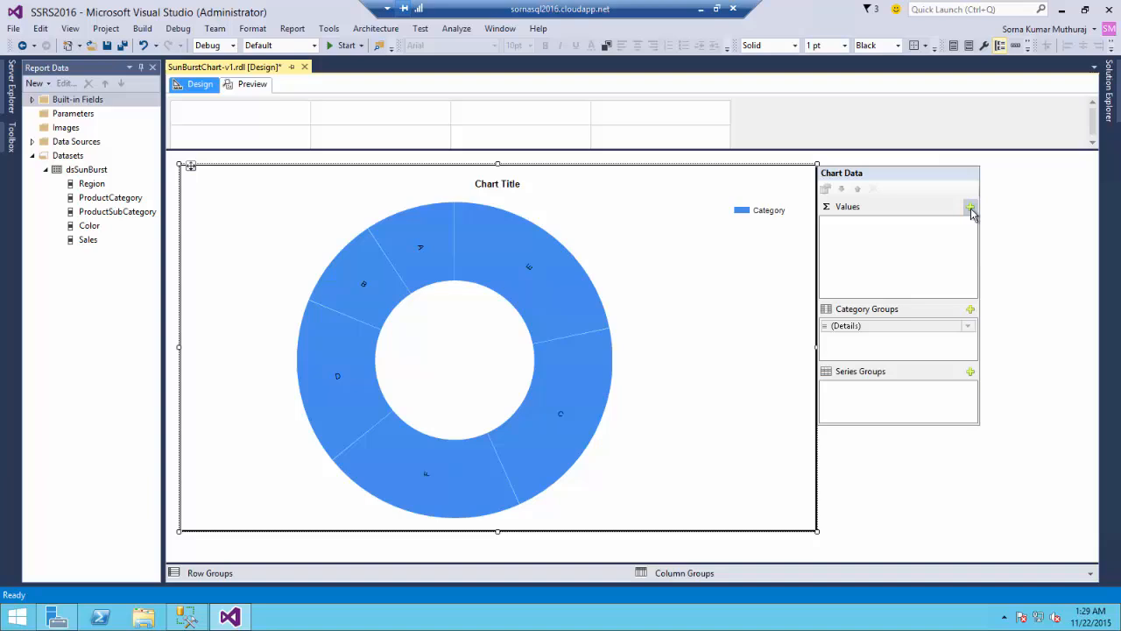
# Set Sales as the chart value and Region as the series group
pyautogui.click(970, 207)
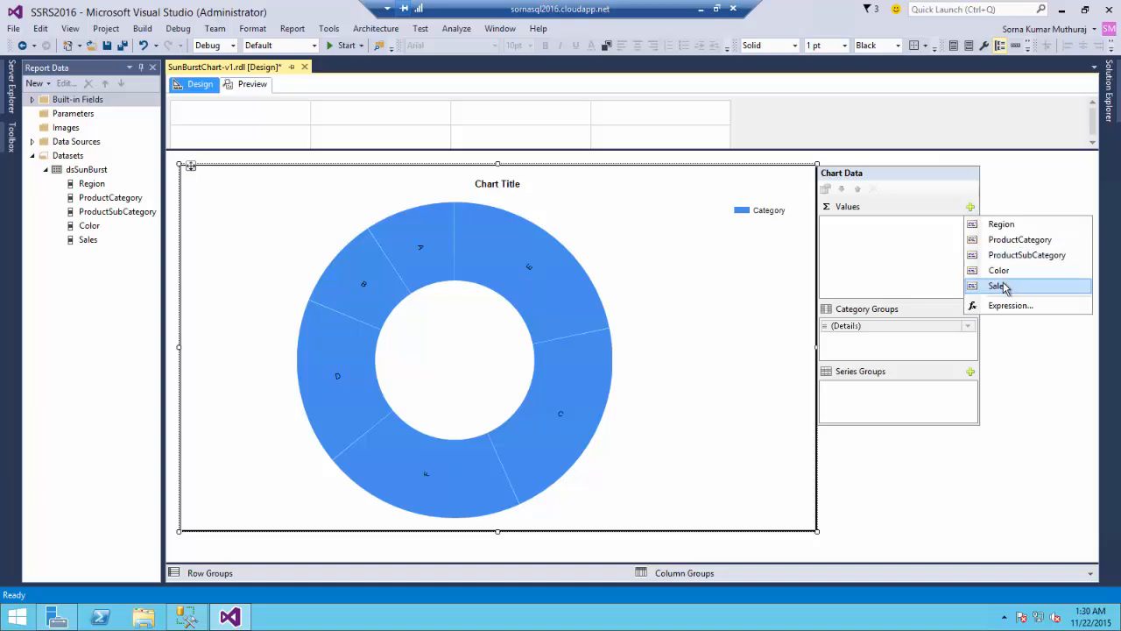
pyautogui.click(998, 285)
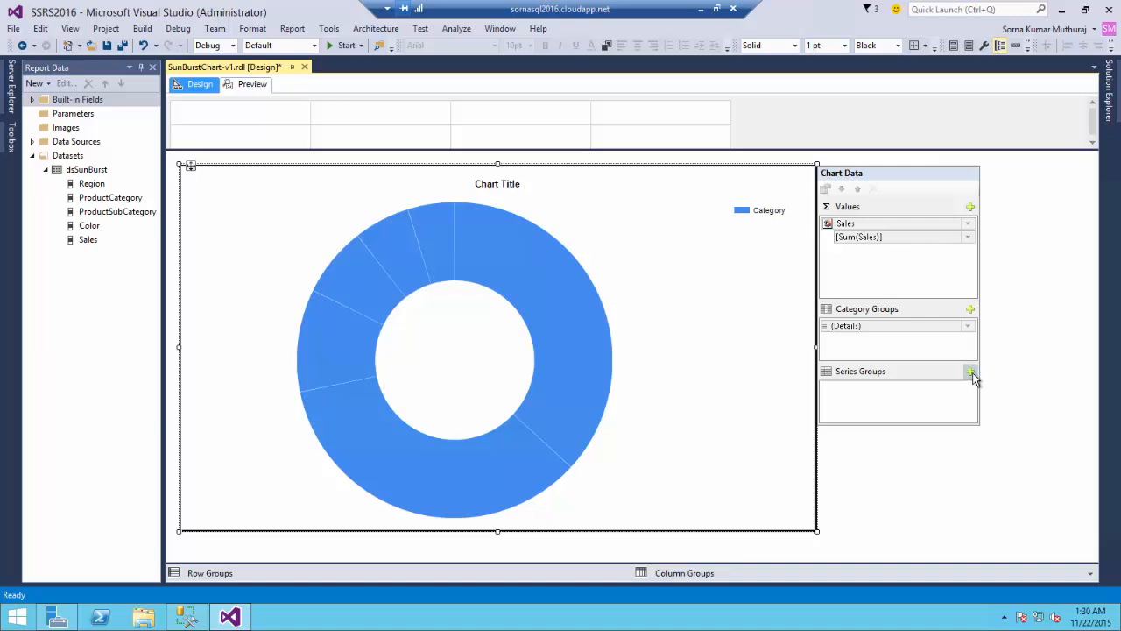
pyautogui.click(971, 372)
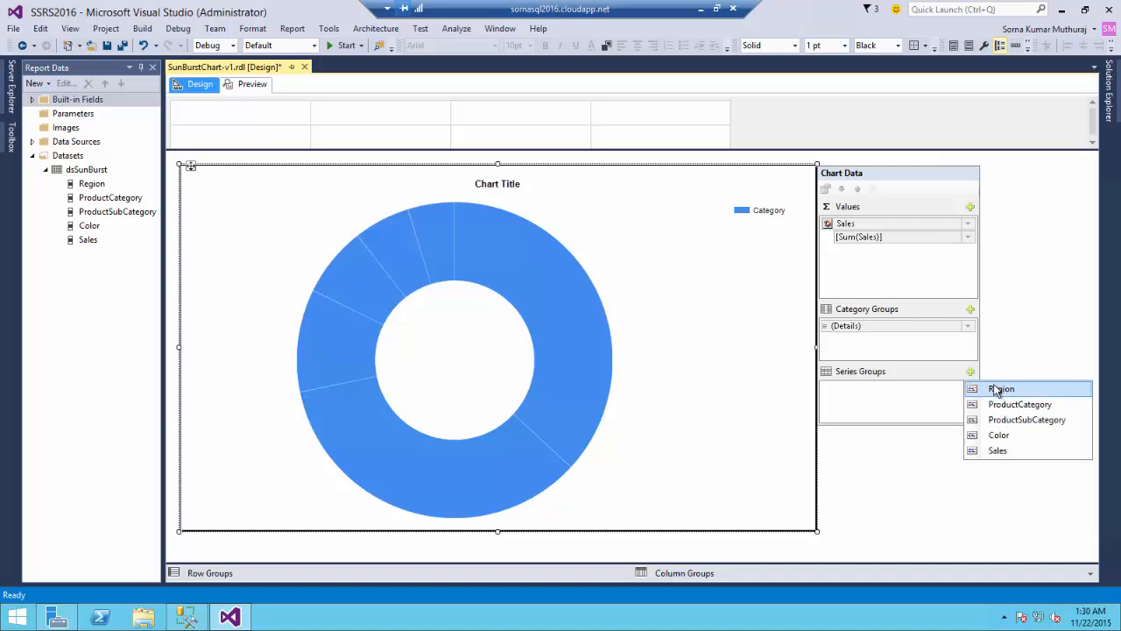
pyautogui.click(1001, 389)
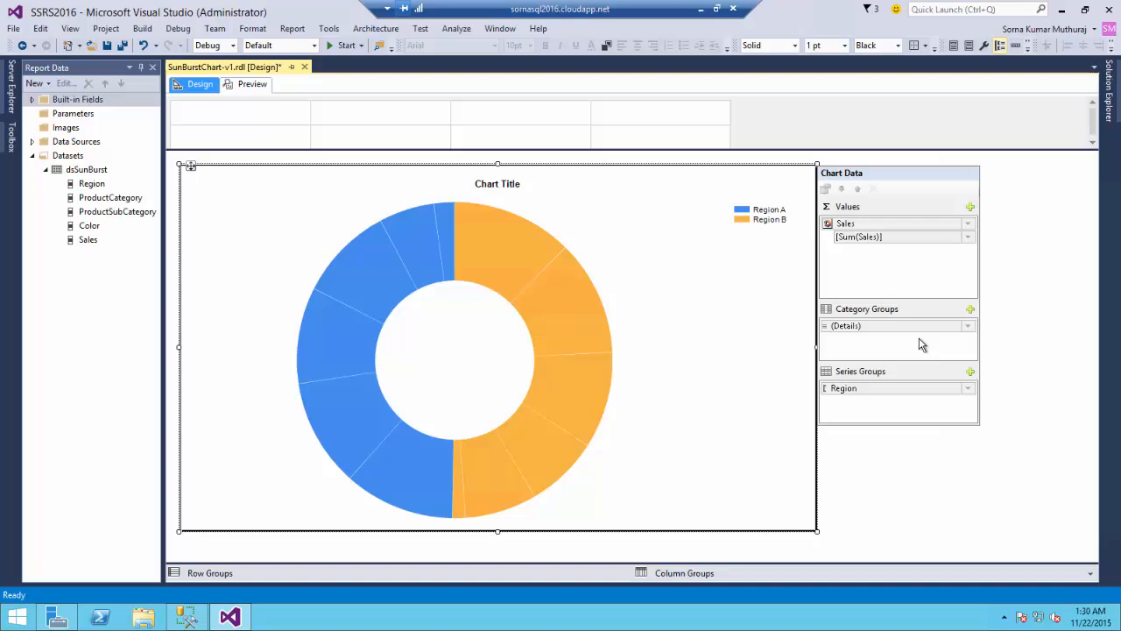
pyautogui.moveTo(971, 309)
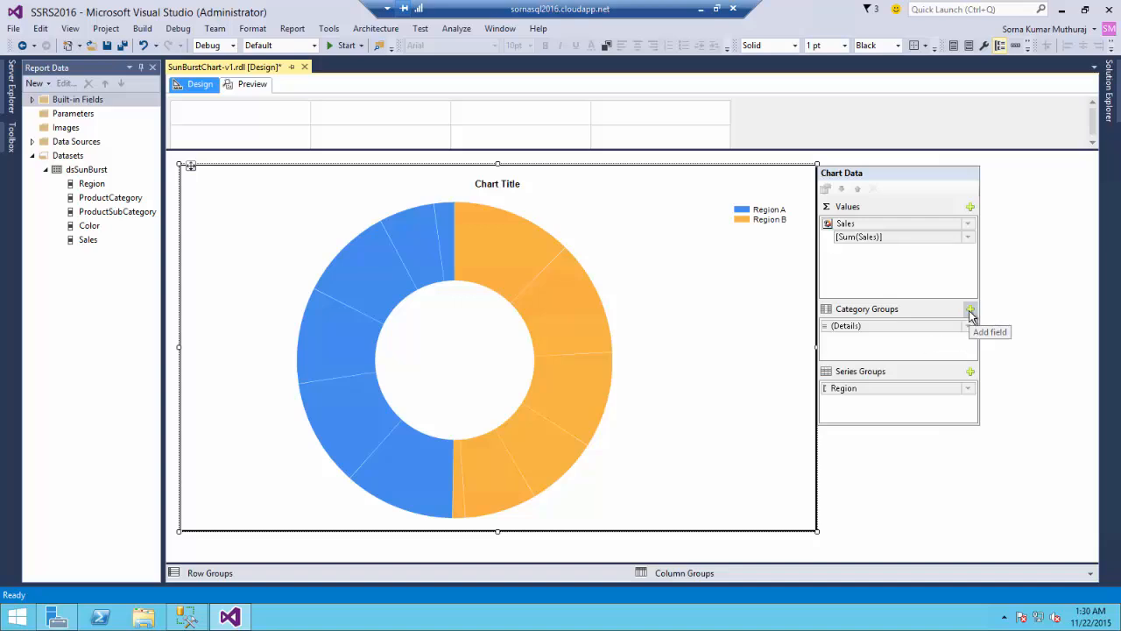
# Add ProductCategory, ProductSubCategory and Color as the category group rings
pyautogui.click(971, 312)
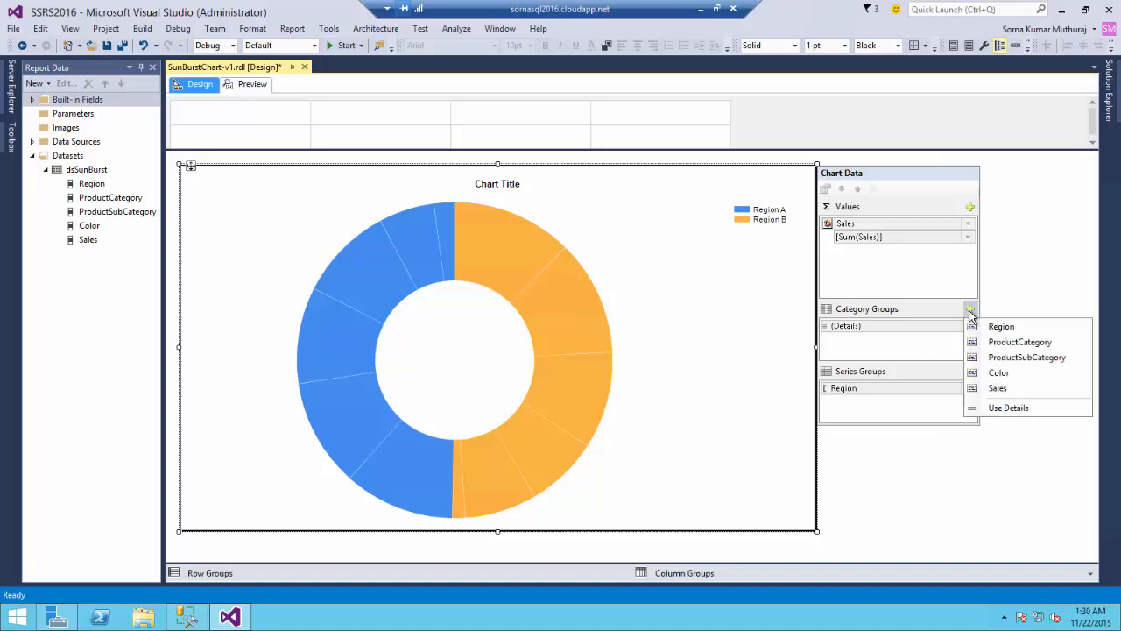
pyautogui.click(1020, 341)
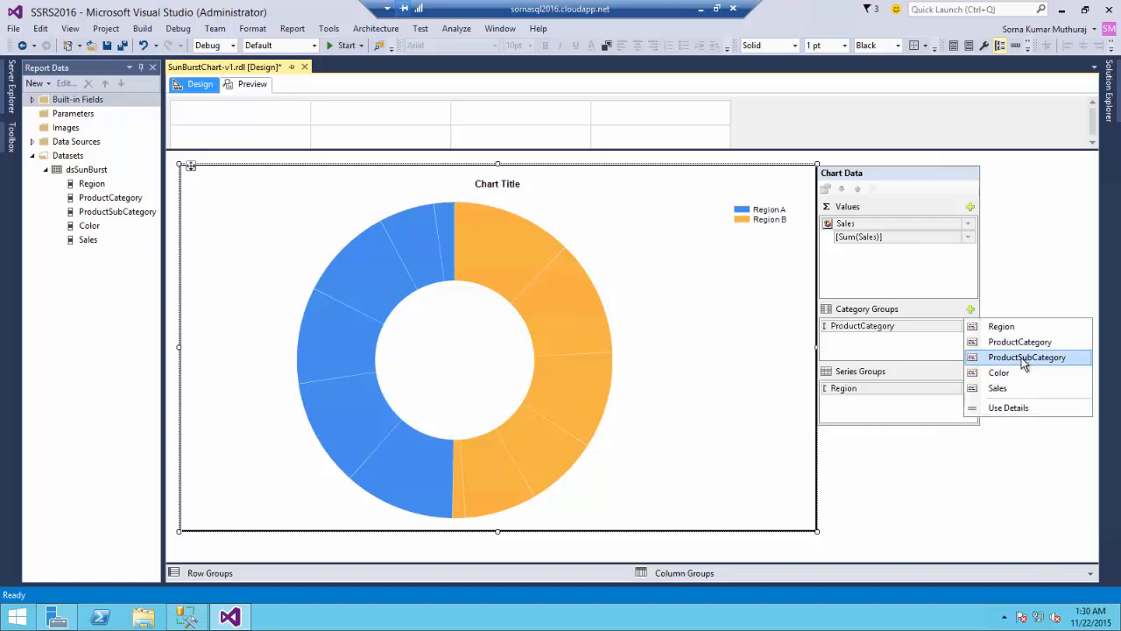
pyautogui.click(1027, 357)
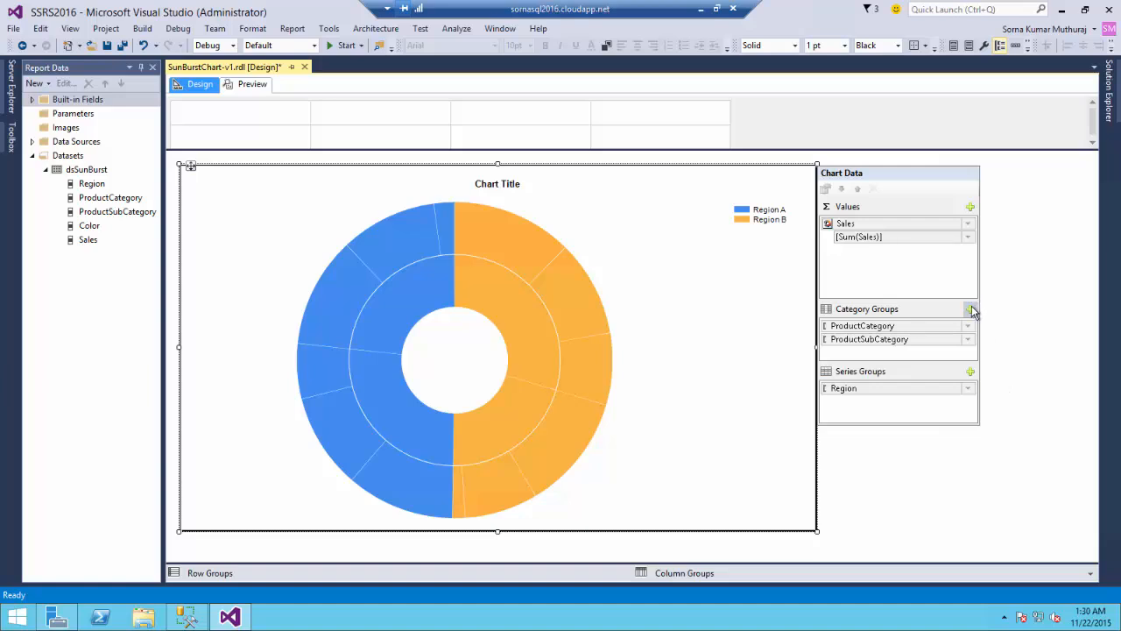
pyautogui.click(971, 308)
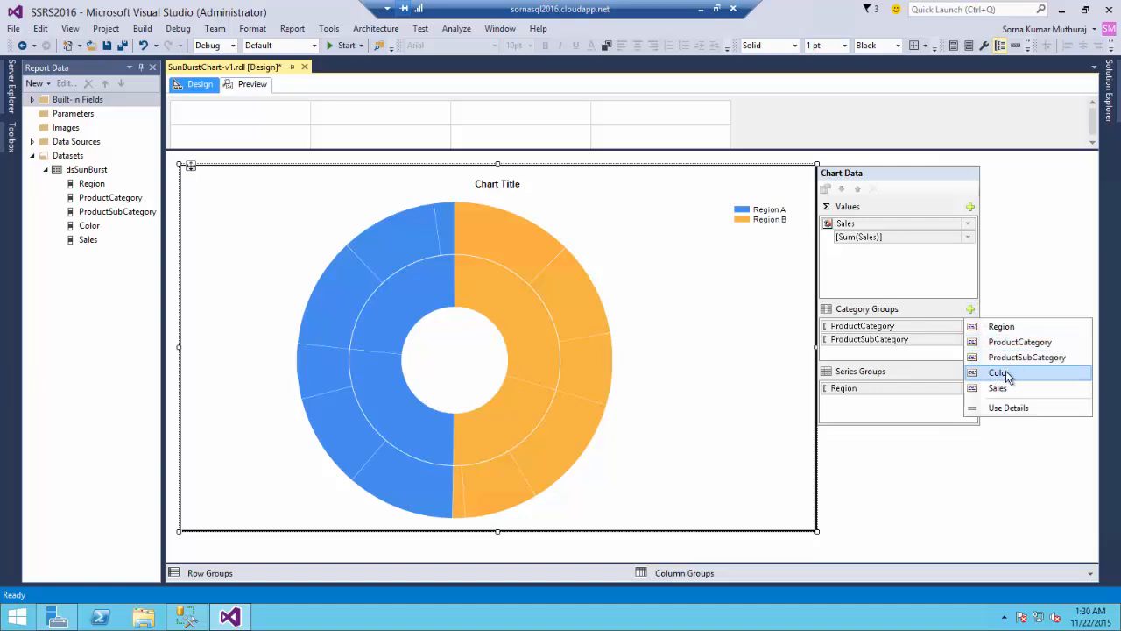
pyautogui.click(999, 372)
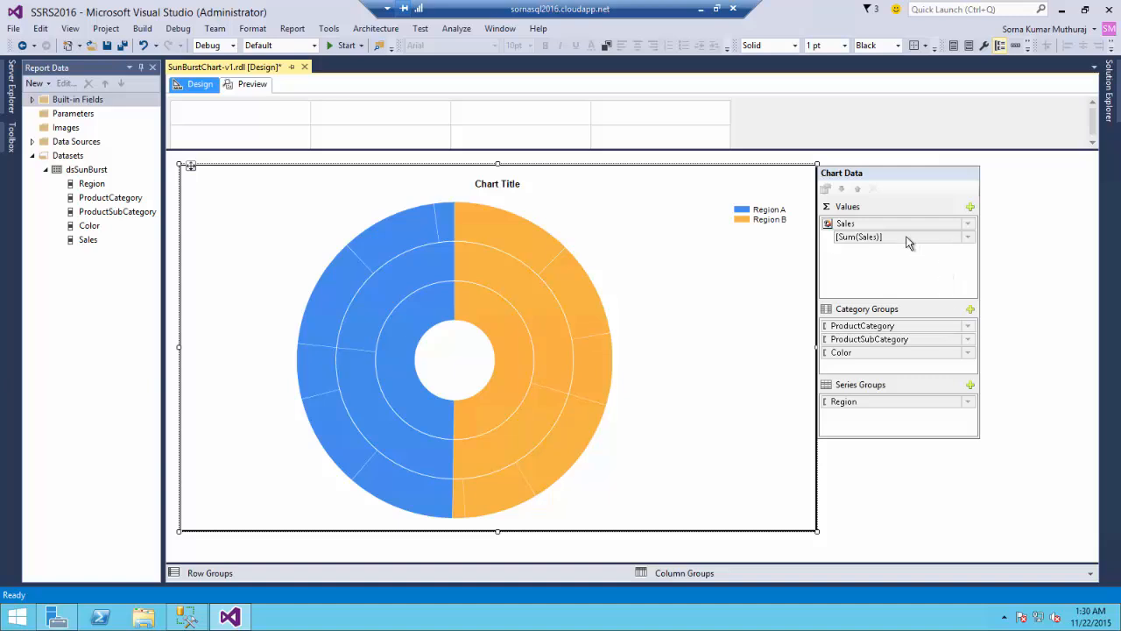
pyautogui.click(876, 224)
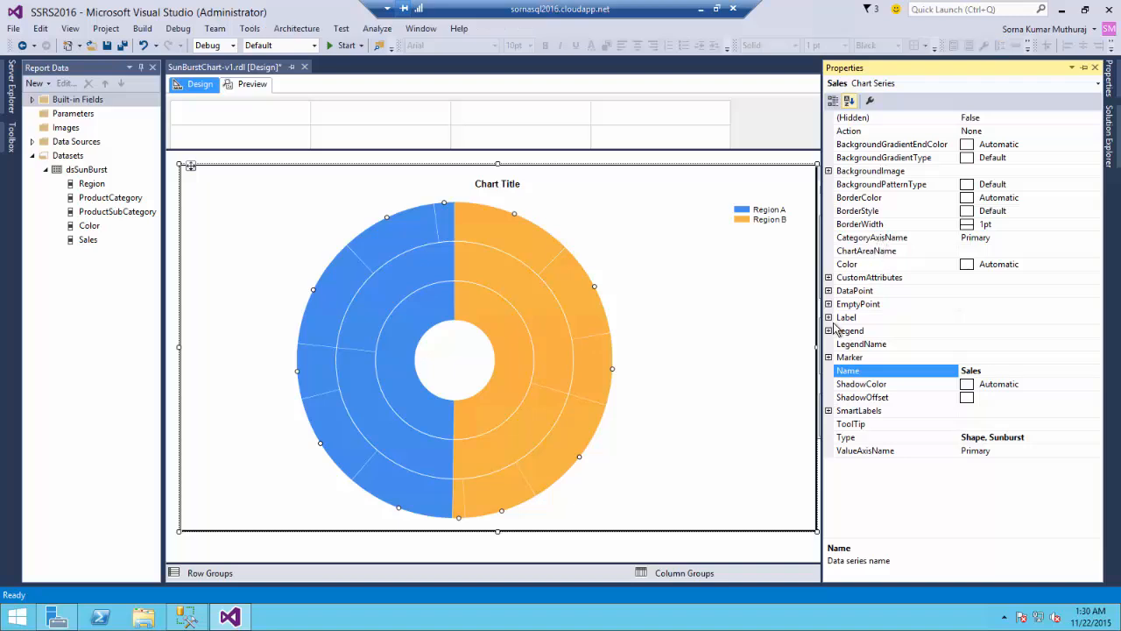
# Make the Sales series data labels visible
pyautogui.click(828, 317)
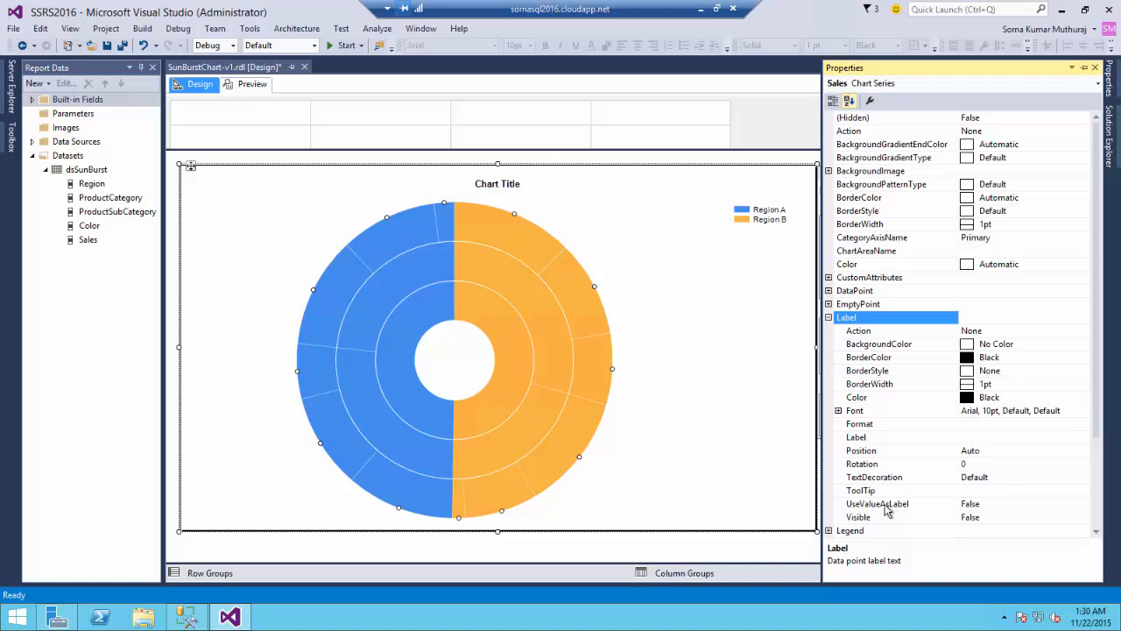
pyautogui.click(858, 517)
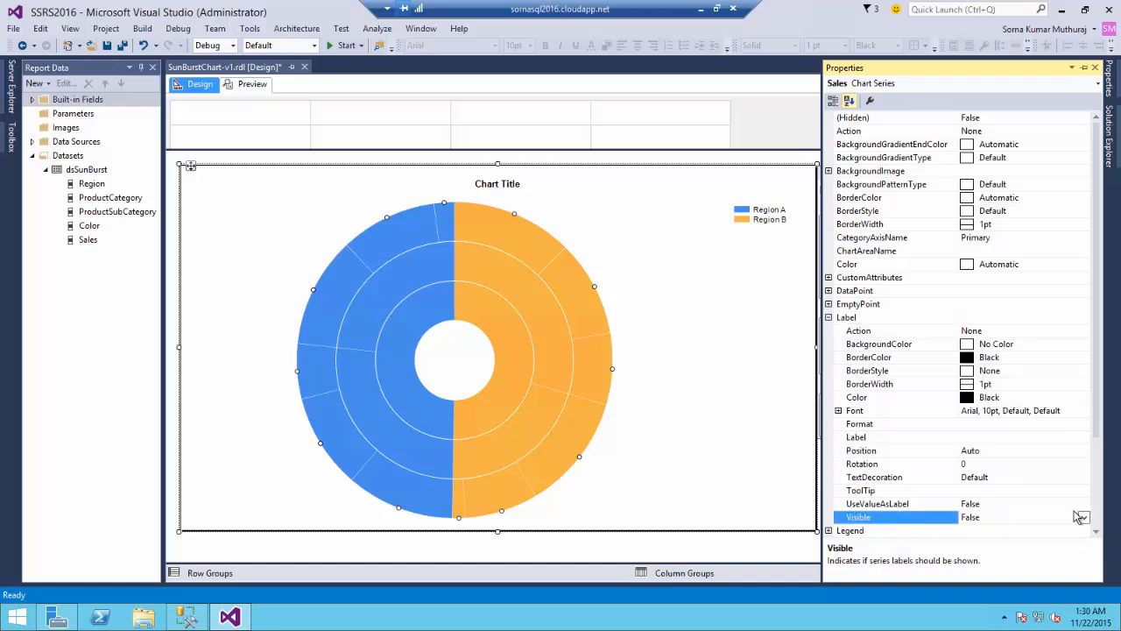
pyautogui.click(1085, 517)
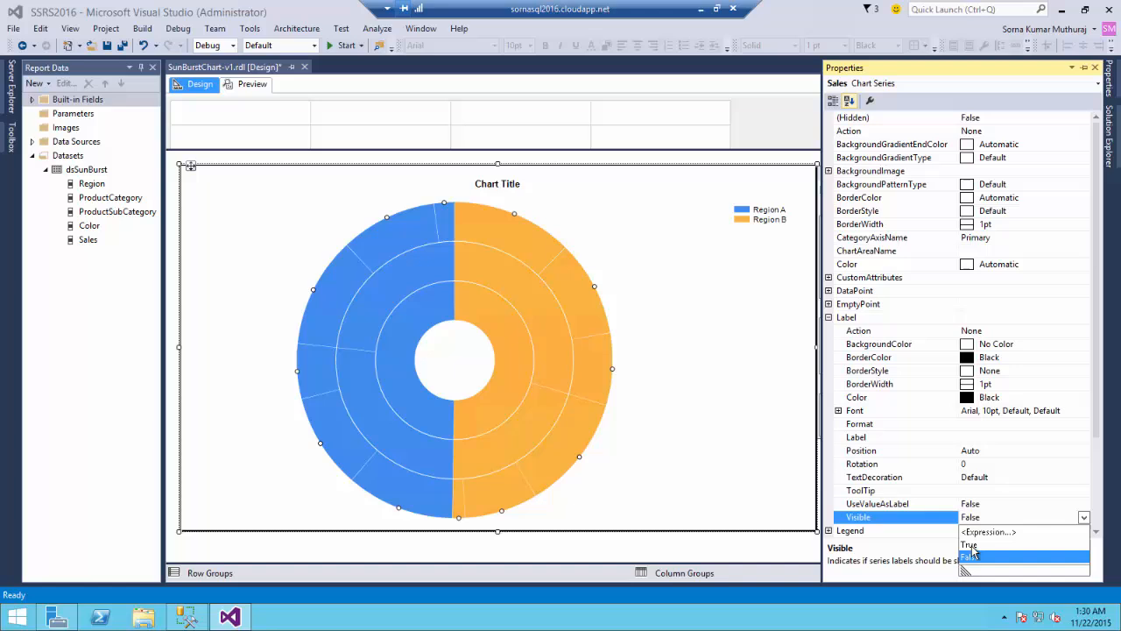
pyautogui.click(971, 542)
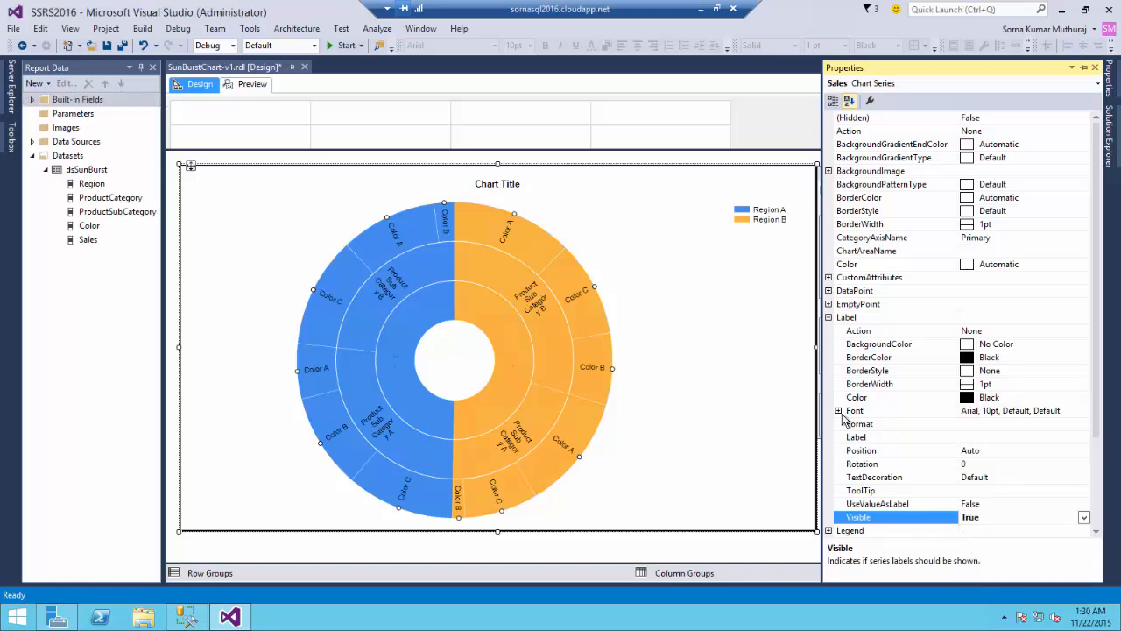
# Set the label font to bold 7pt Arial
pyautogui.click(838, 410)
pyautogui.write('7')
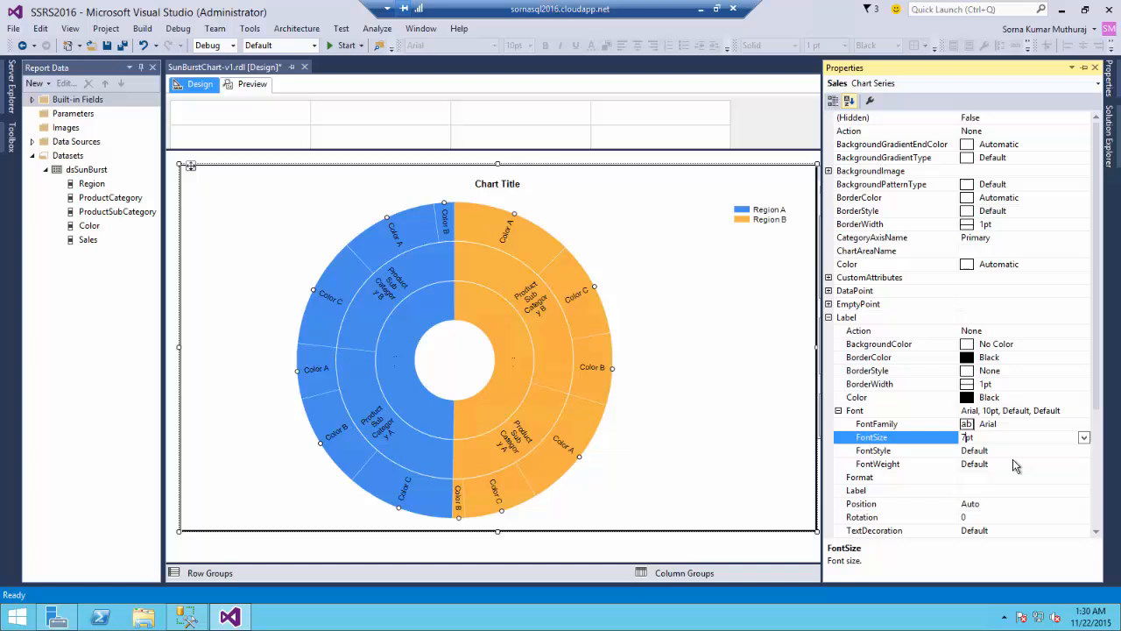
pyautogui.click(876, 462)
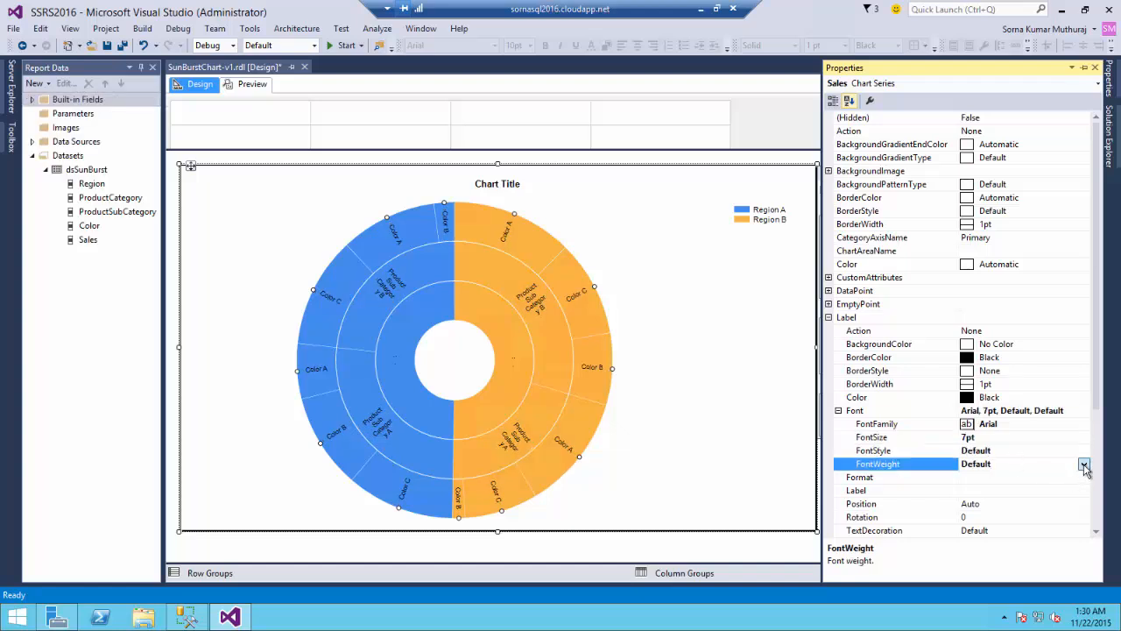
pyautogui.click(1084, 463)
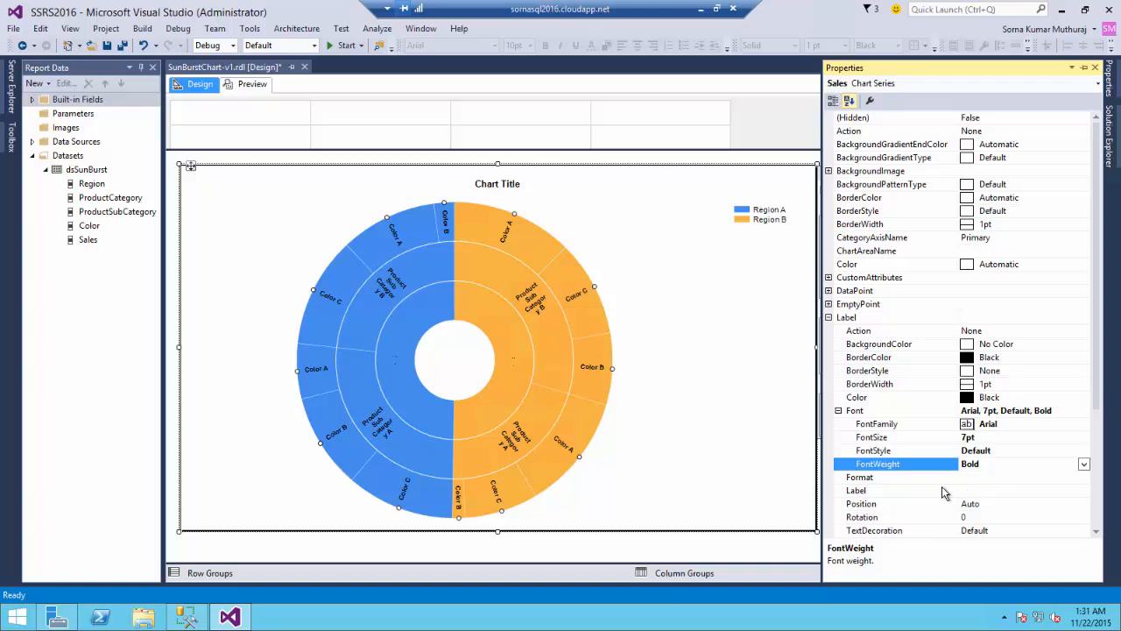
pyautogui.moveTo(964, 427)
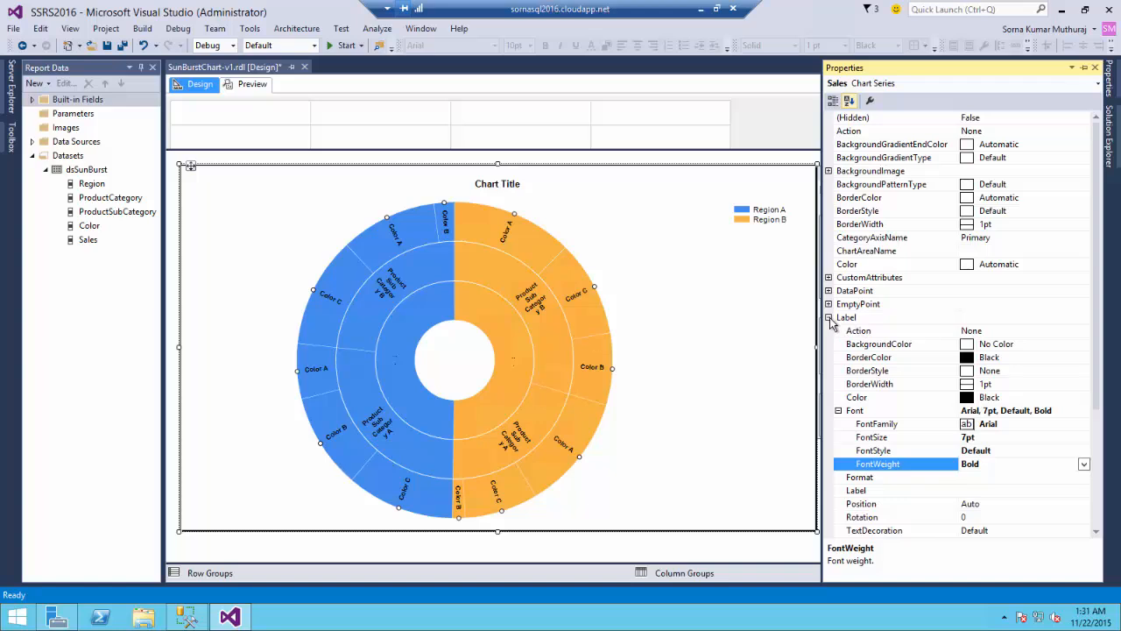
pyautogui.click(830, 317)
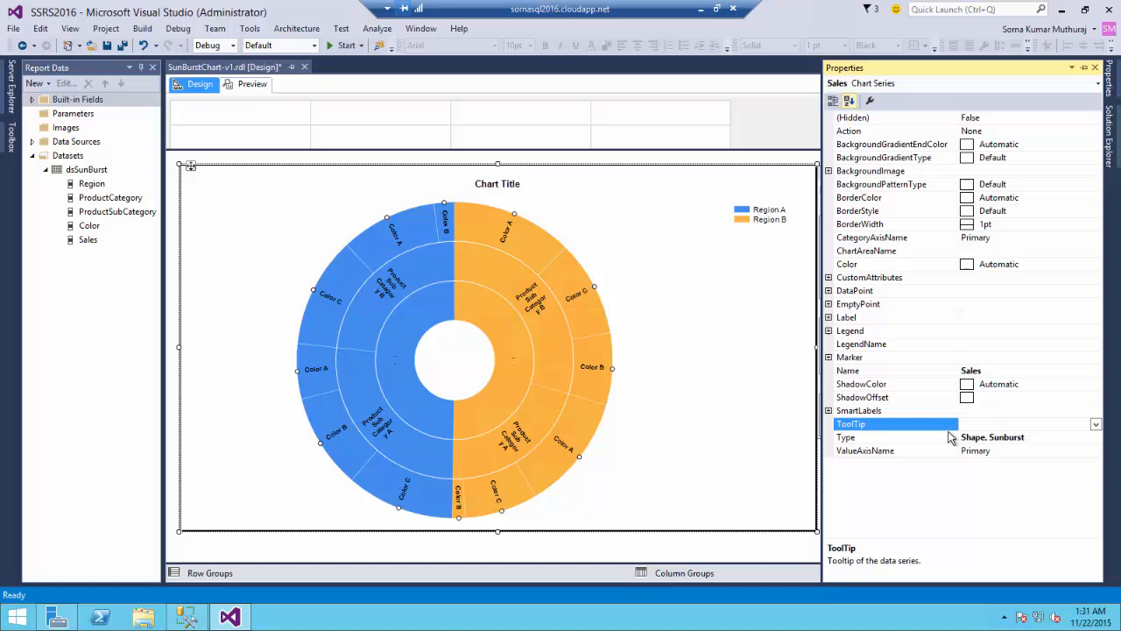
# Set the series tooltip to the expression =Fields!Sales.Value and preview the report
pyautogui.click(1097, 424)
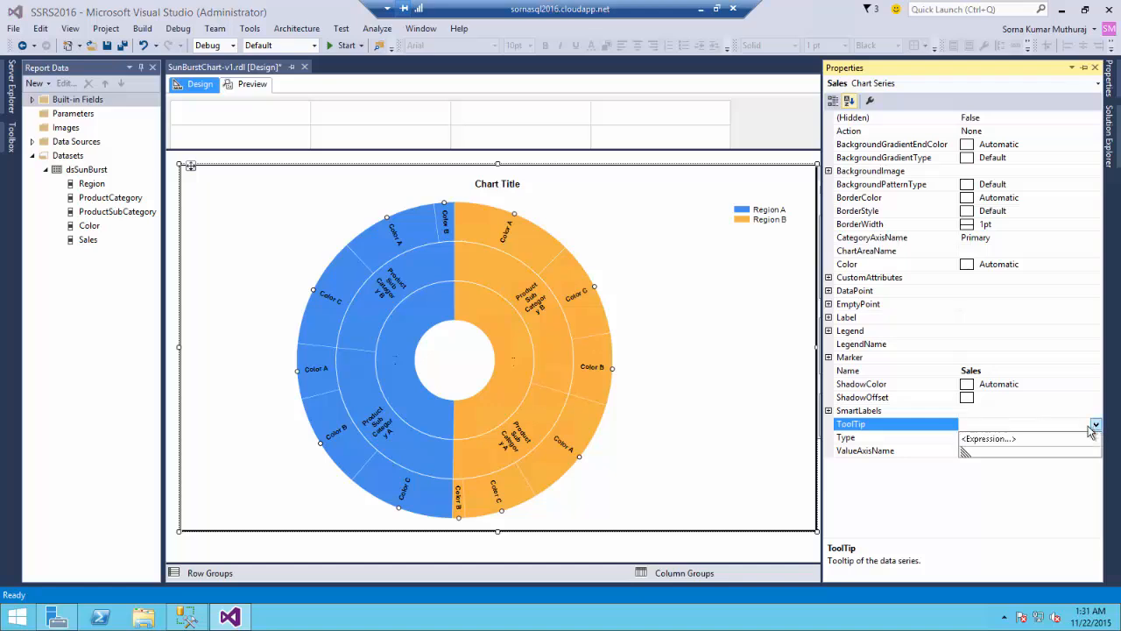
pyautogui.click(1097, 424)
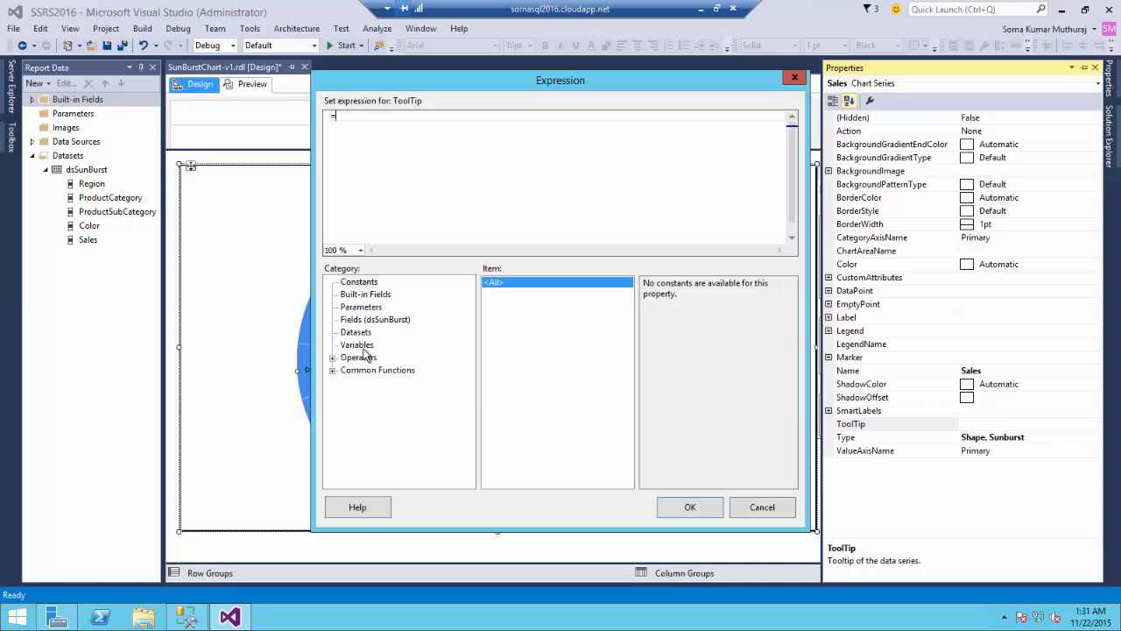
pyautogui.click(374, 319)
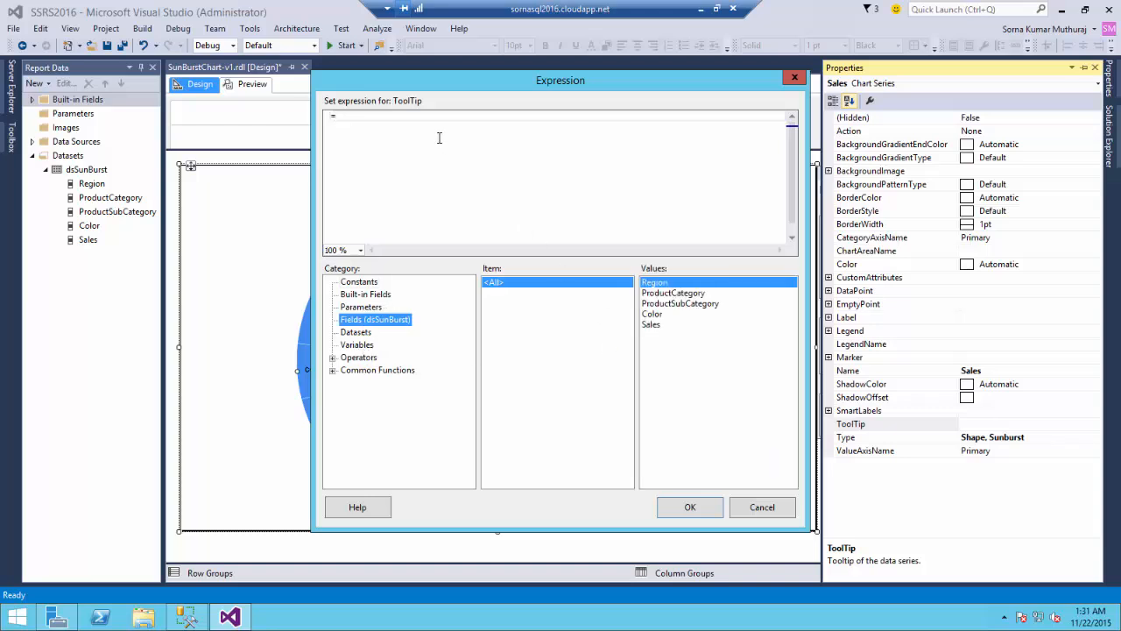
pyautogui.doubleClick(652, 325)
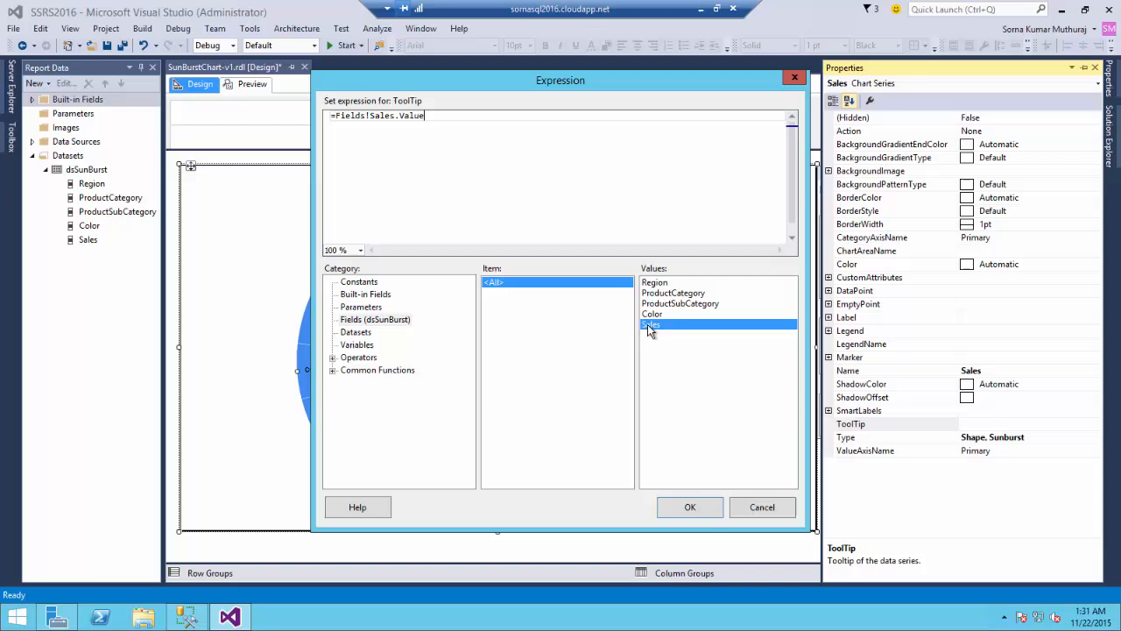
pyautogui.click(690, 507)
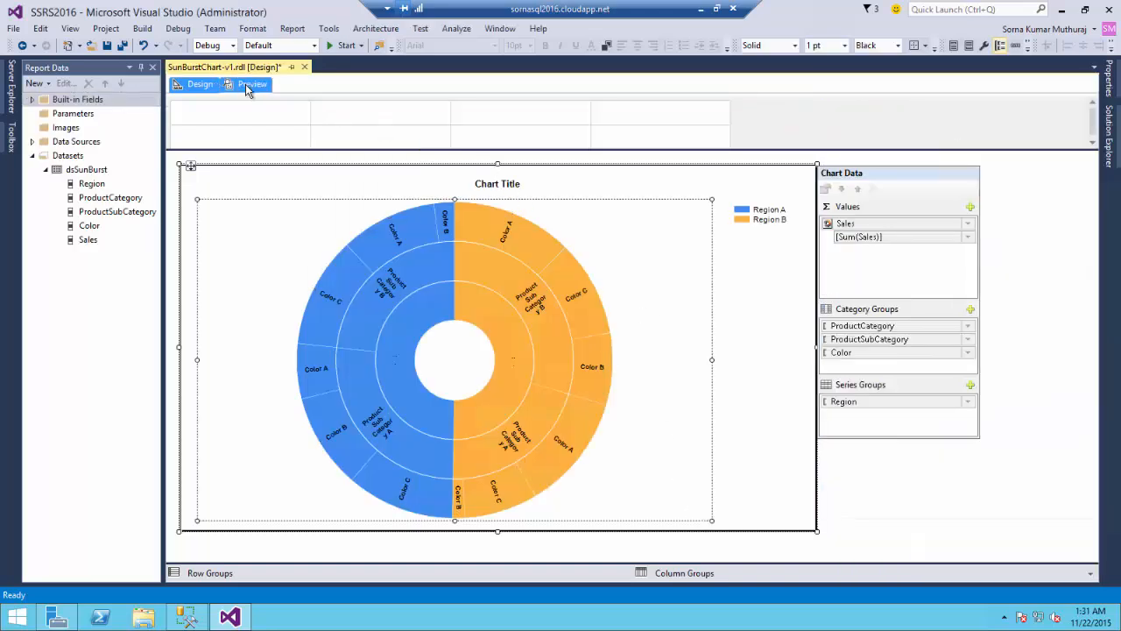
pyautogui.click(252, 84)
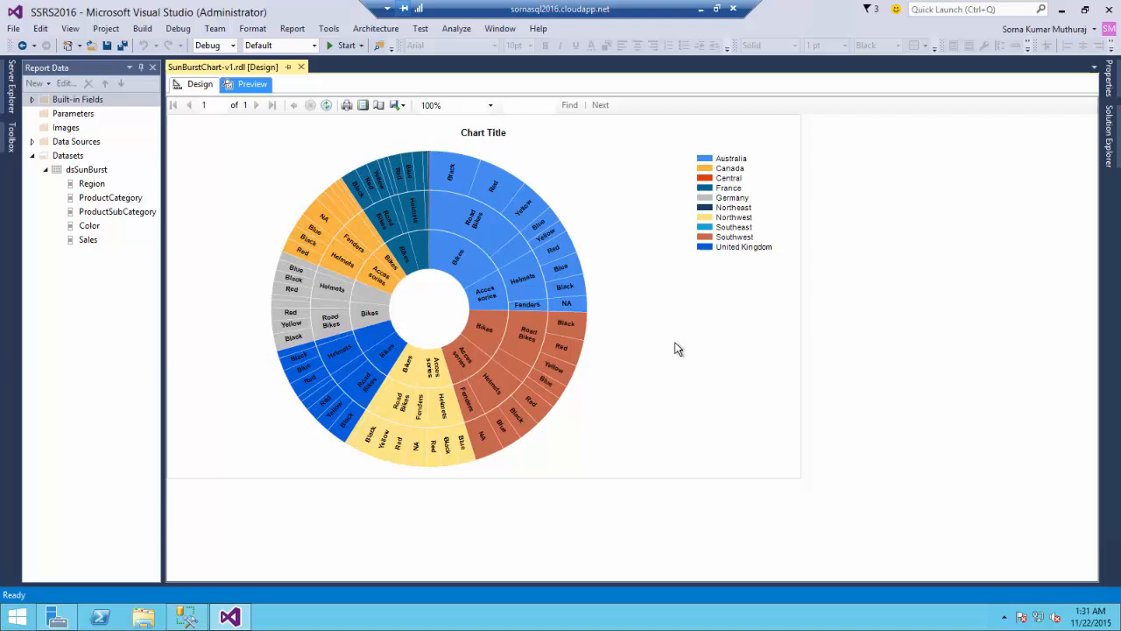
pyautogui.moveTo(480, 339)
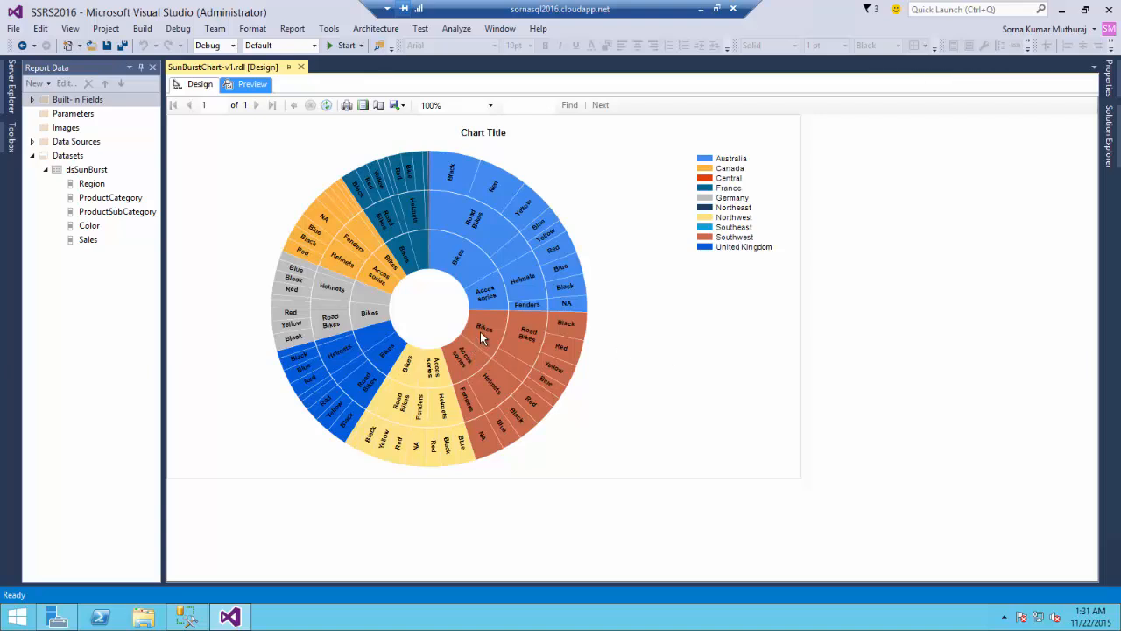
pyautogui.moveTo(527, 343)
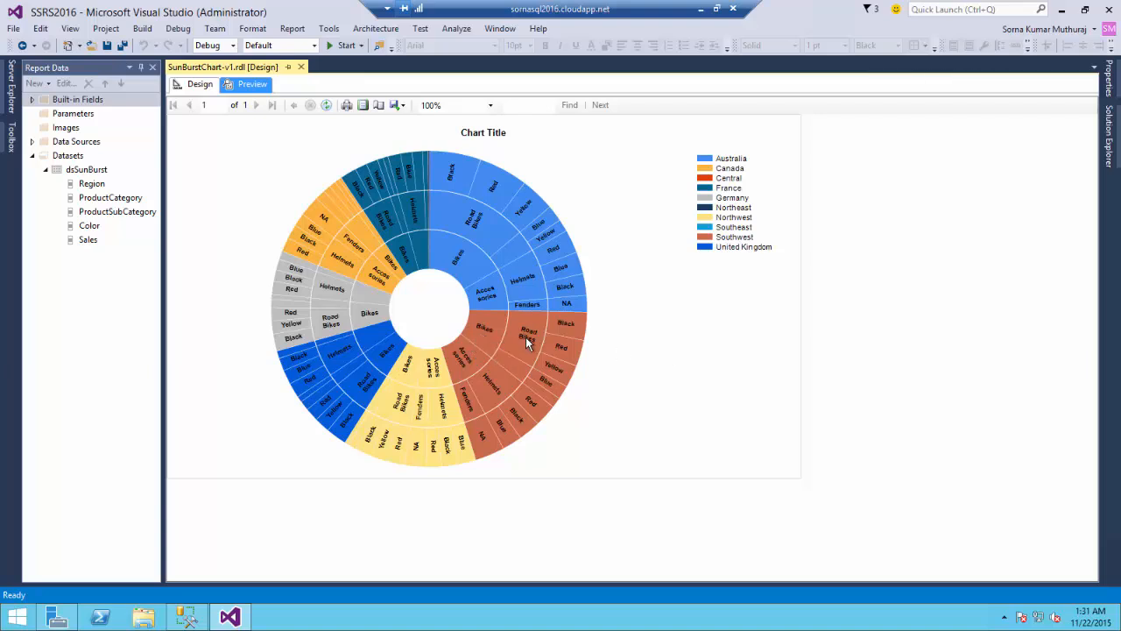
pyautogui.moveTo(529, 340)
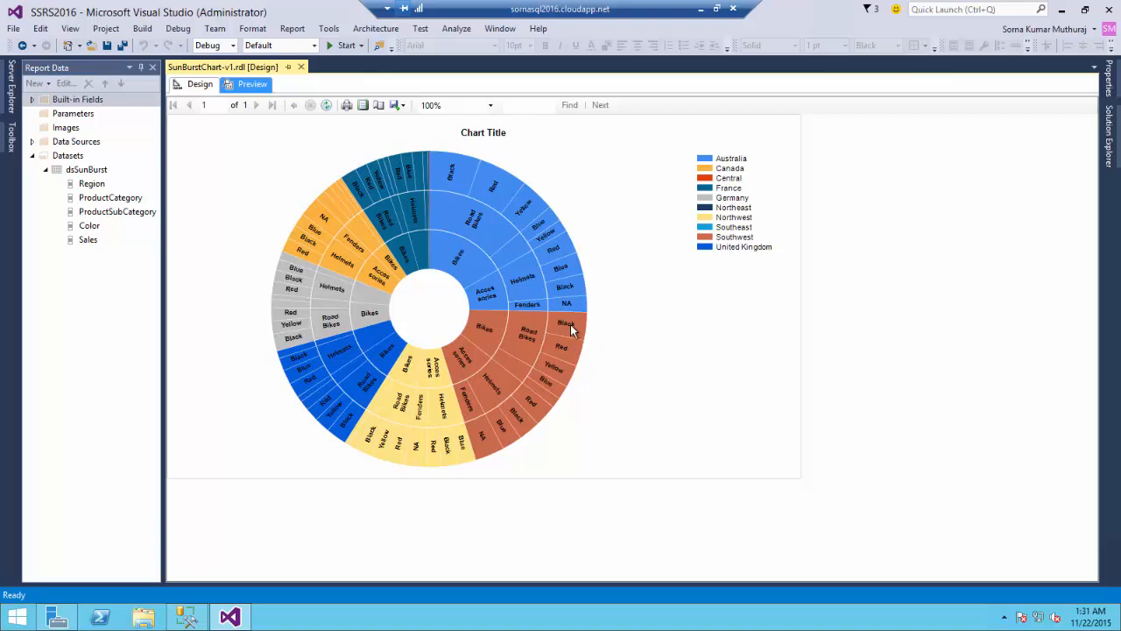
pyautogui.moveTo(567, 329)
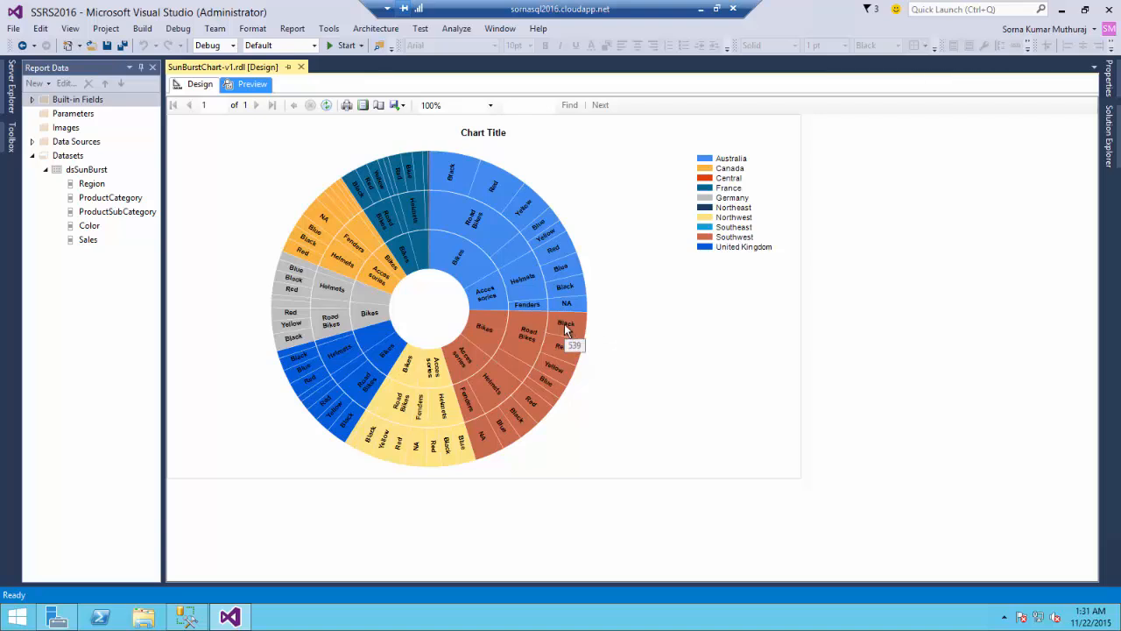
pyautogui.moveTo(554, 375)
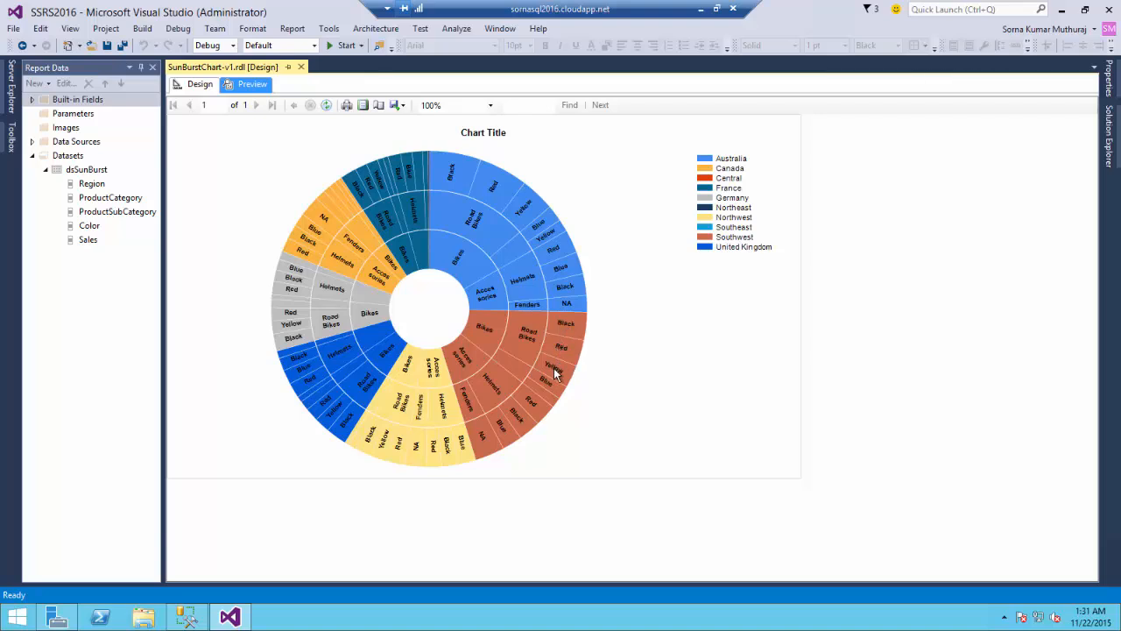
pyautogui.moveTo(546, 386)
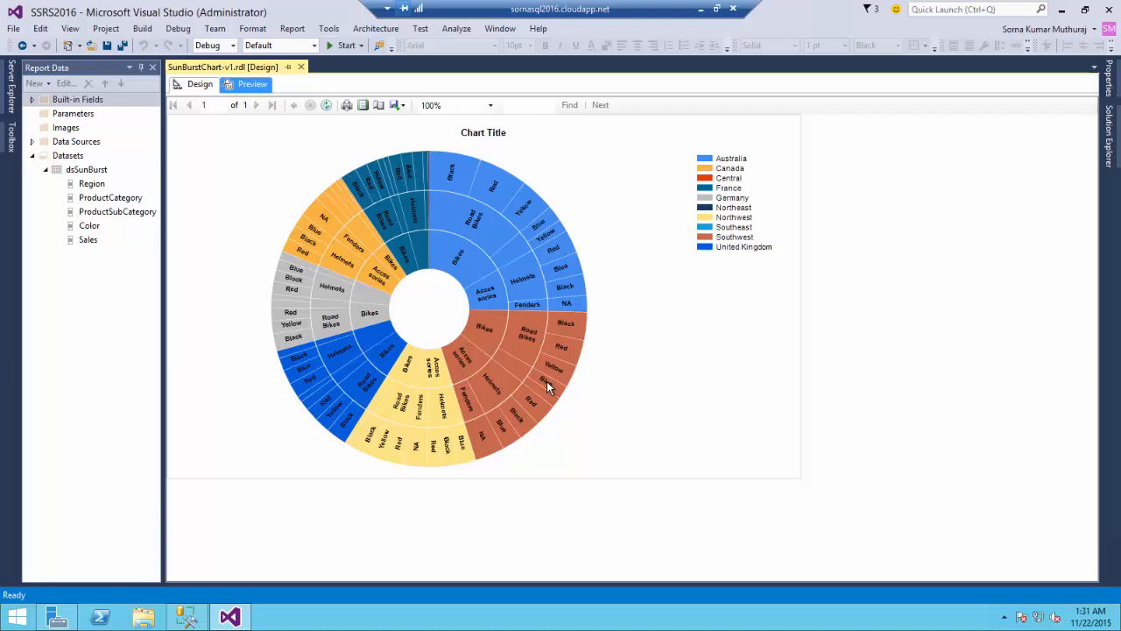
pyautogui.moveTo(547, 385)
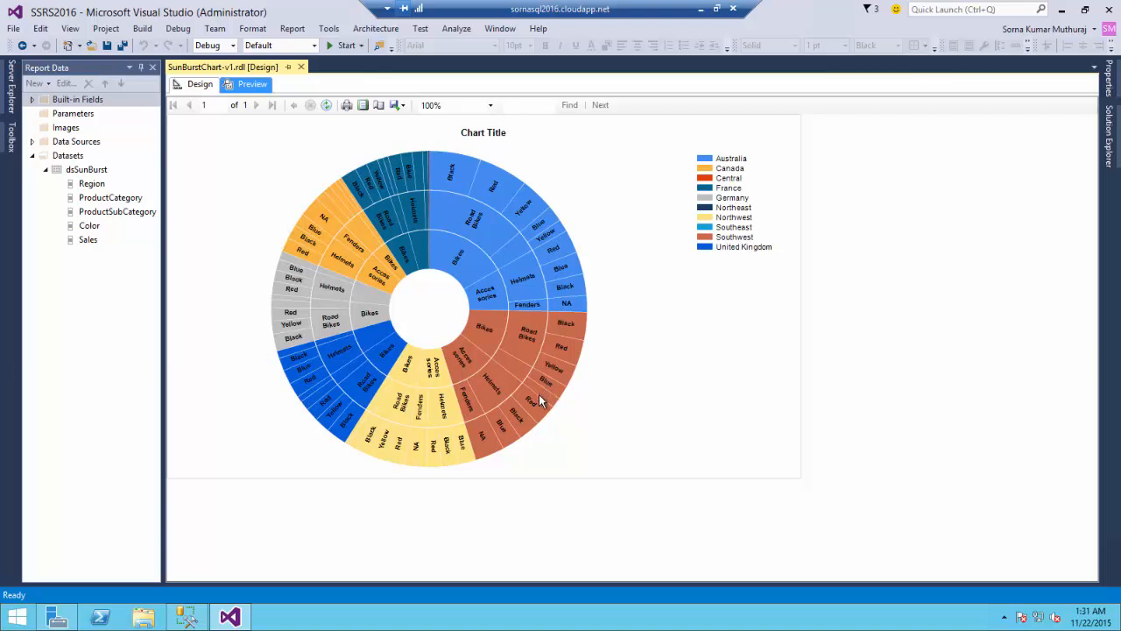
pyautogui.moveTo(539, 399)
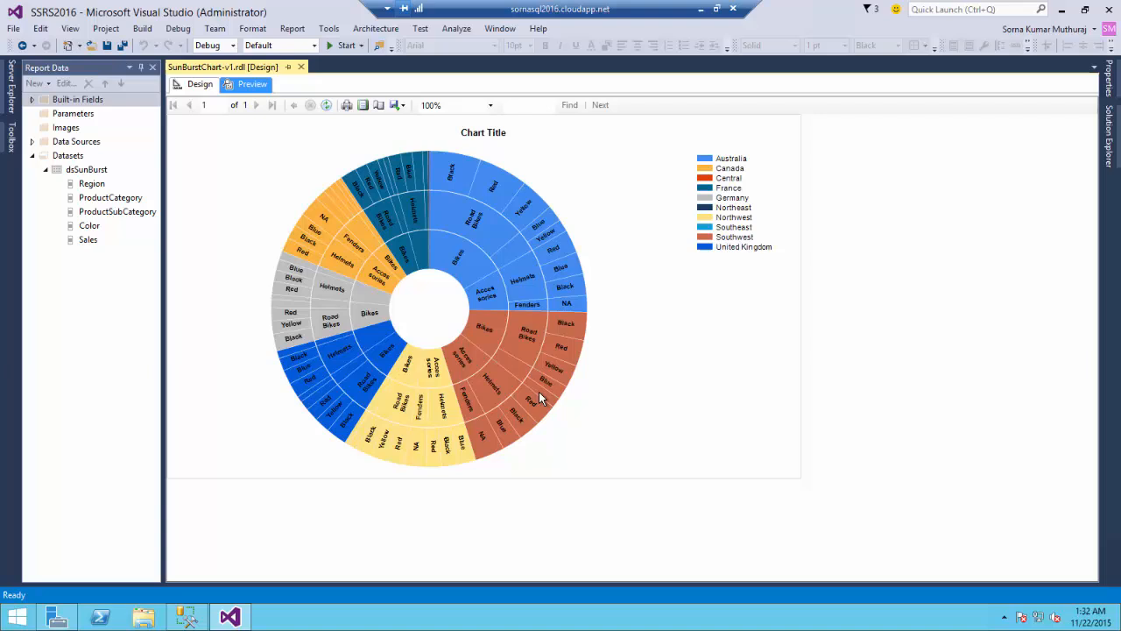
pyautogui.moveTo(491, 227)
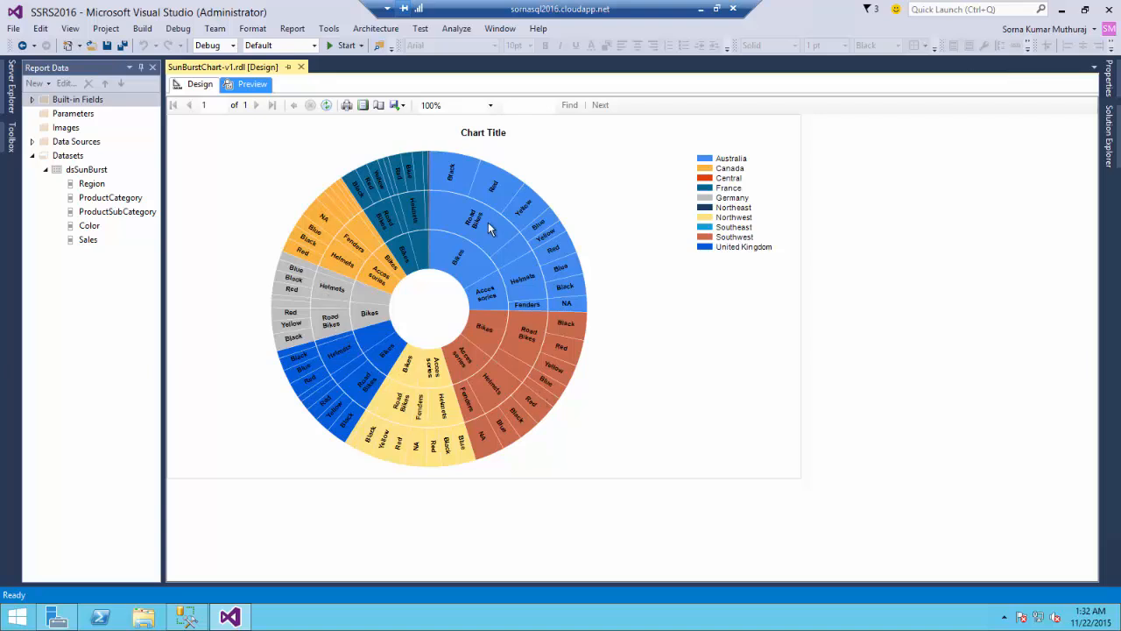
pyautogui.moveTo(441, 423)
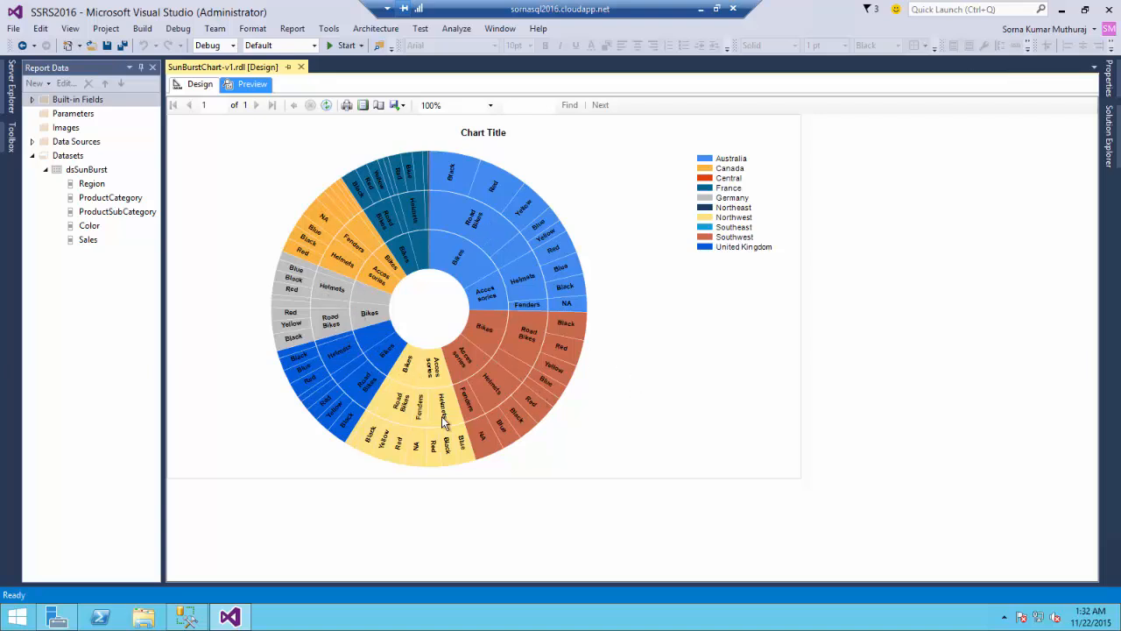
pyautogui.click(200, 85)
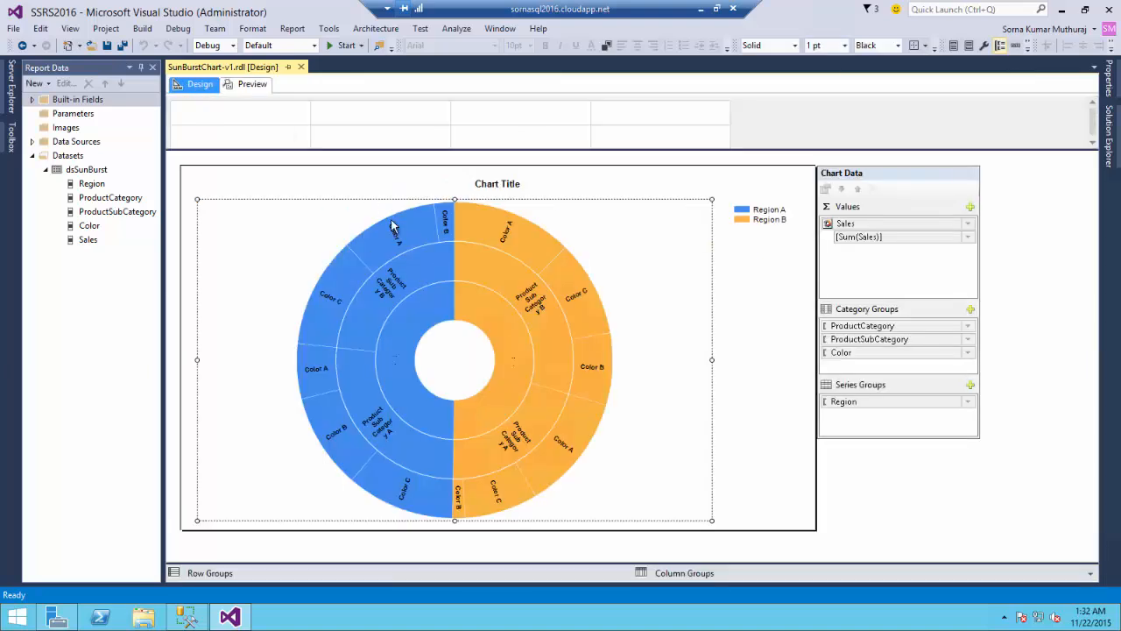
pyautogui.moveTo(880, 411)
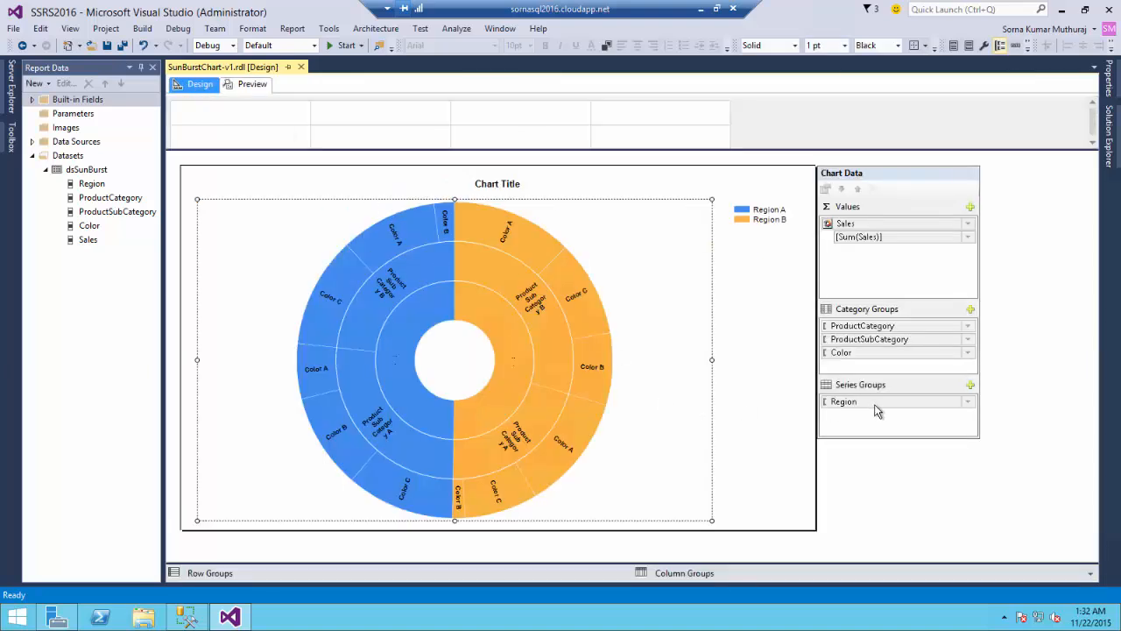
# Move Region into Category Groups as the first ring and preview the four-level chart
pyautogui.click(867, 401)
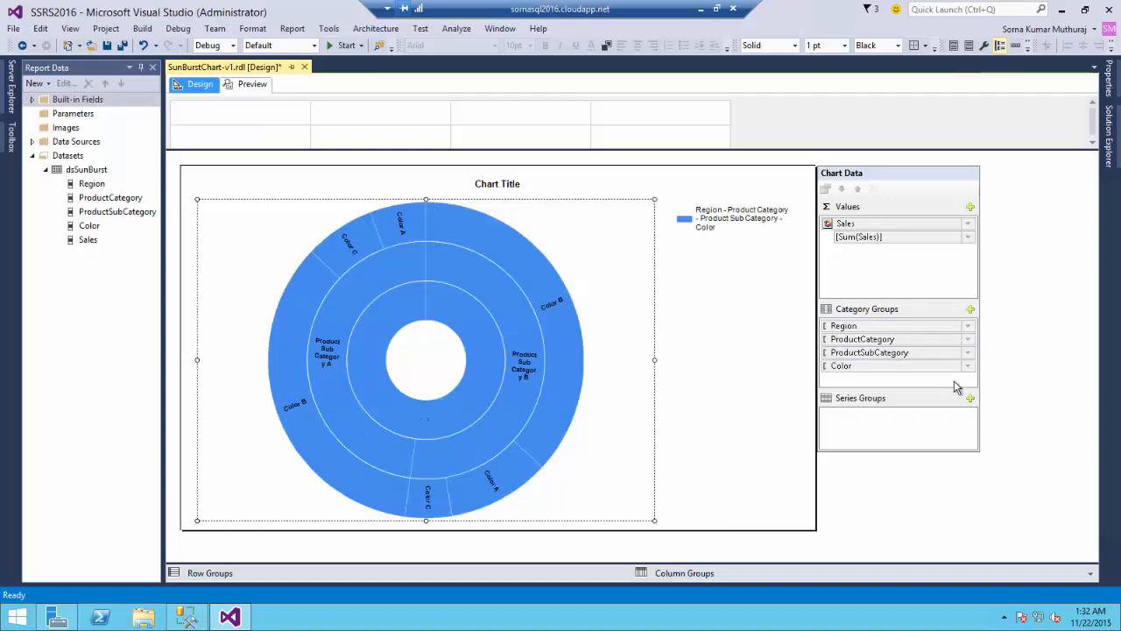
pyautogui.moveTo(872, 392)
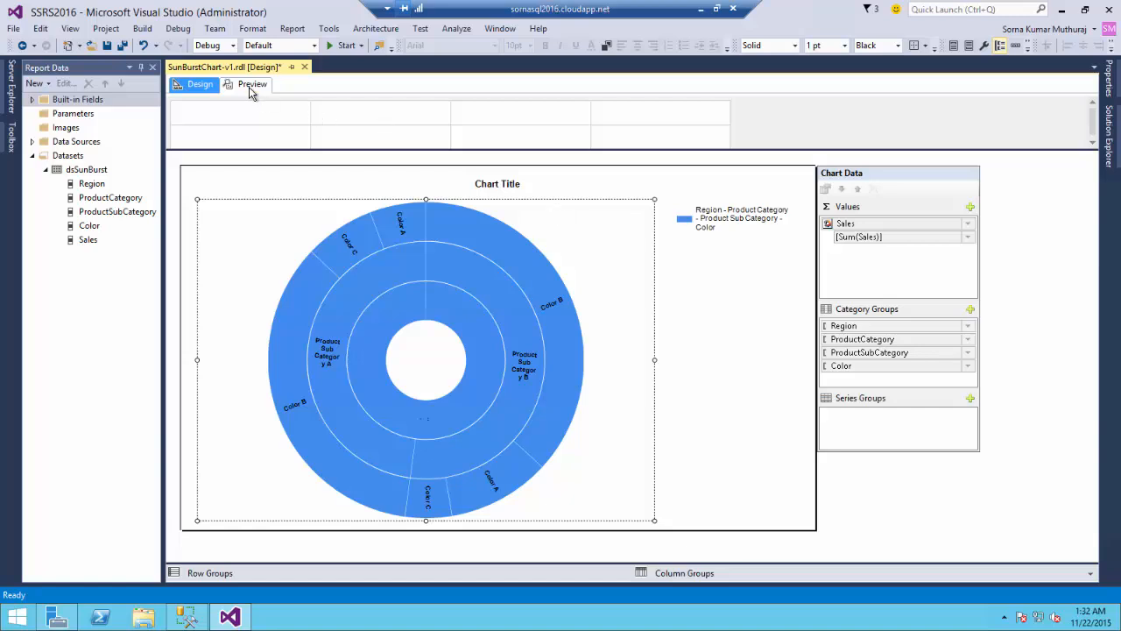
pyautogui.click(252, 84)
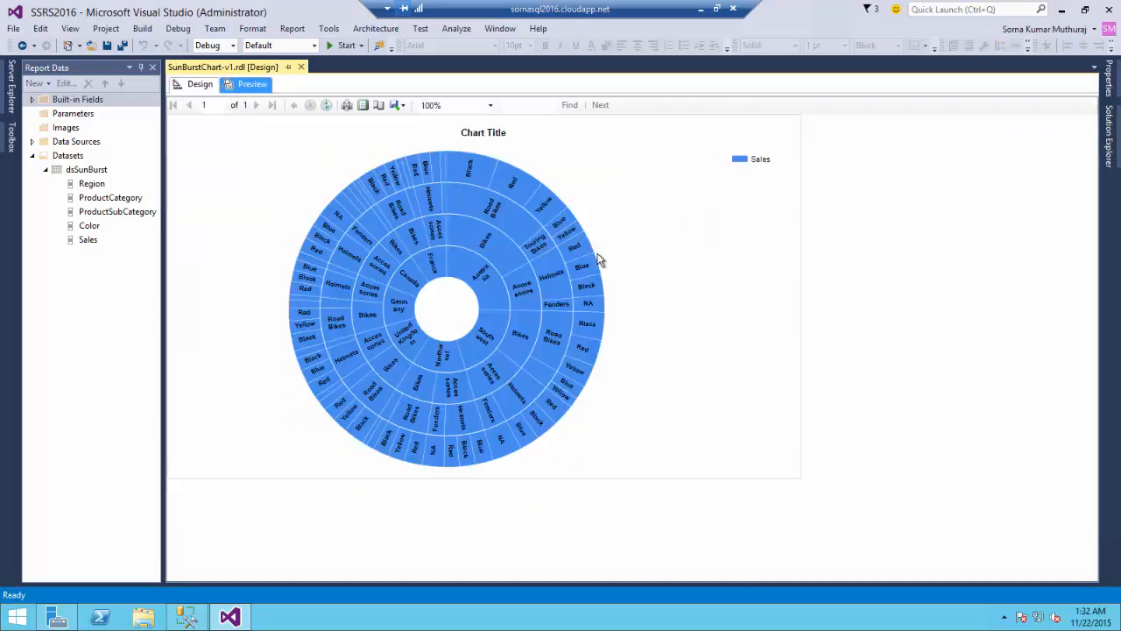
pyautogui.moveTo(477, 350)
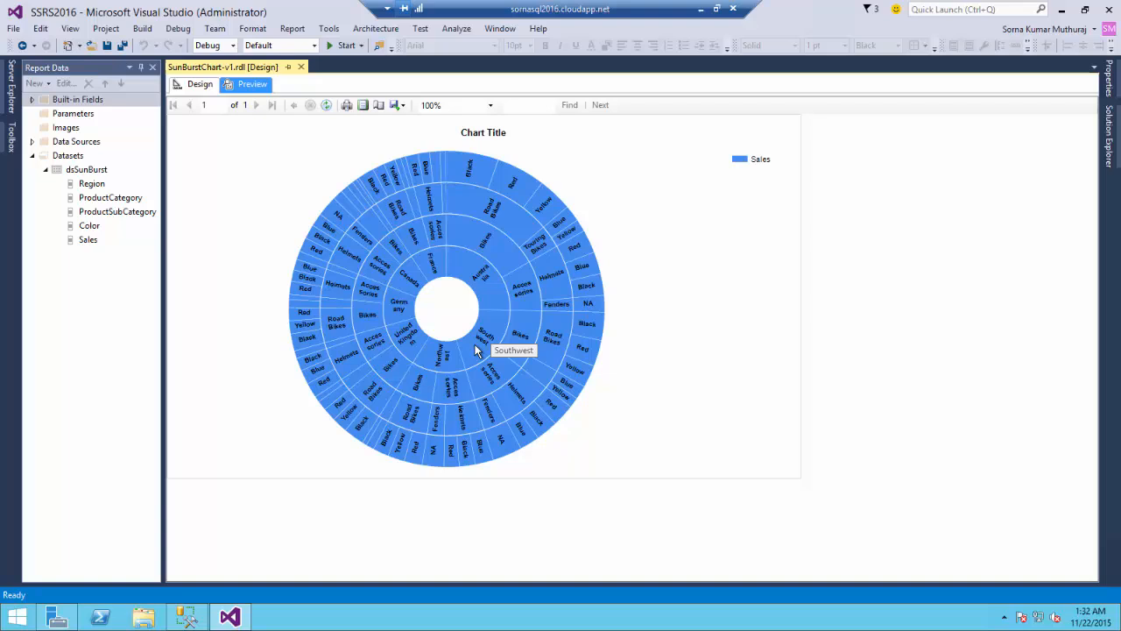
pyautogui.moveTo(489, 340)
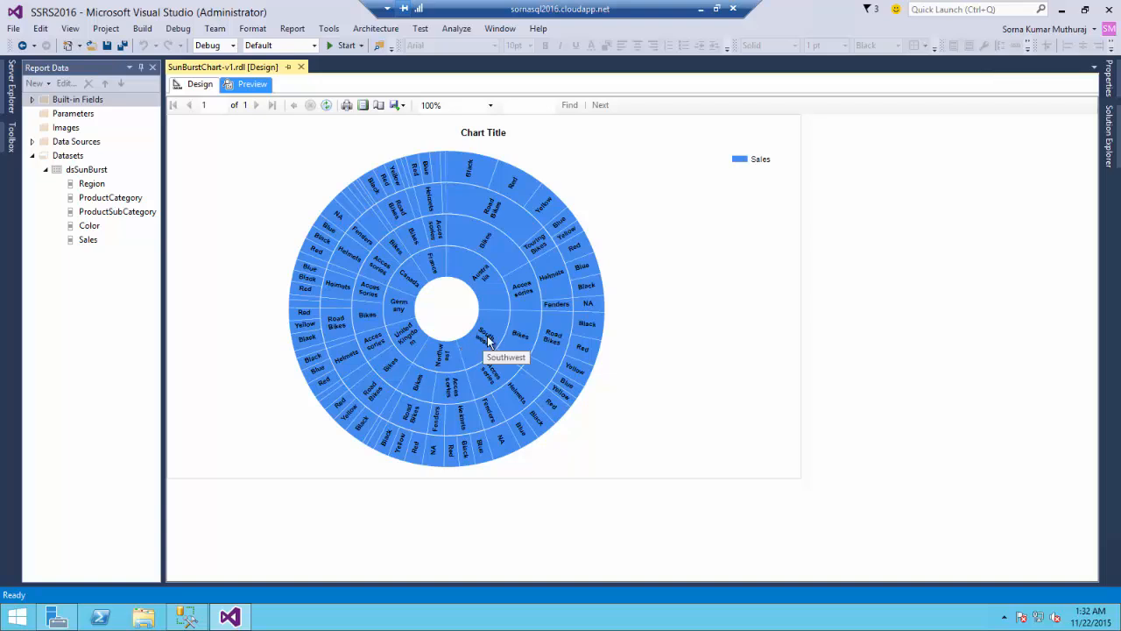
pyautogui.moveTo(545, 350)
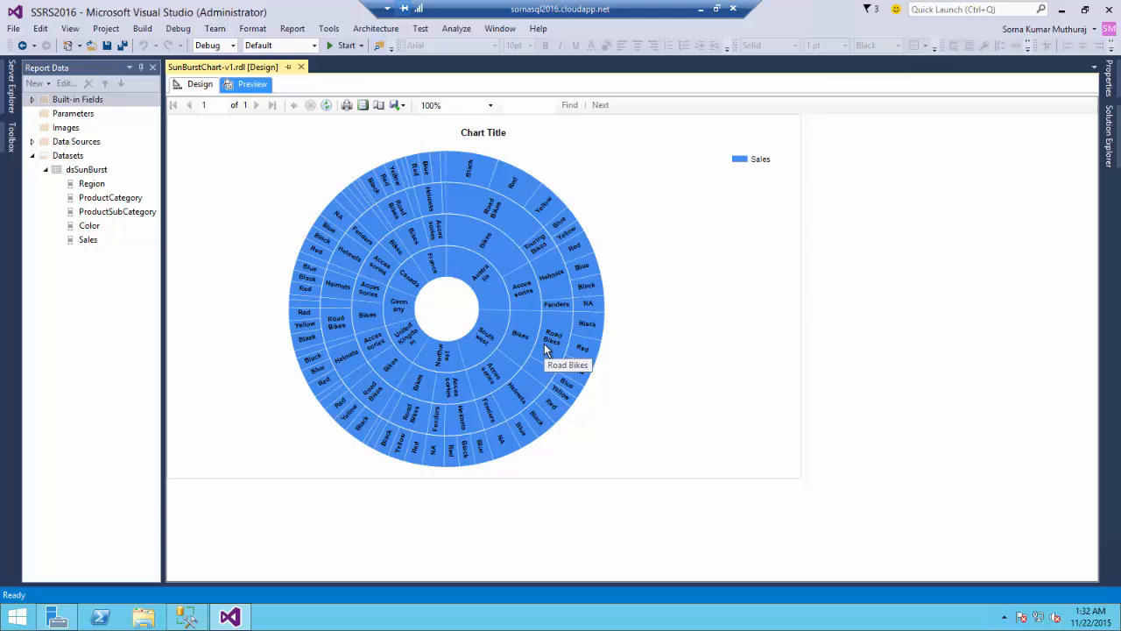
pyautogui.moveTo(587, 331)
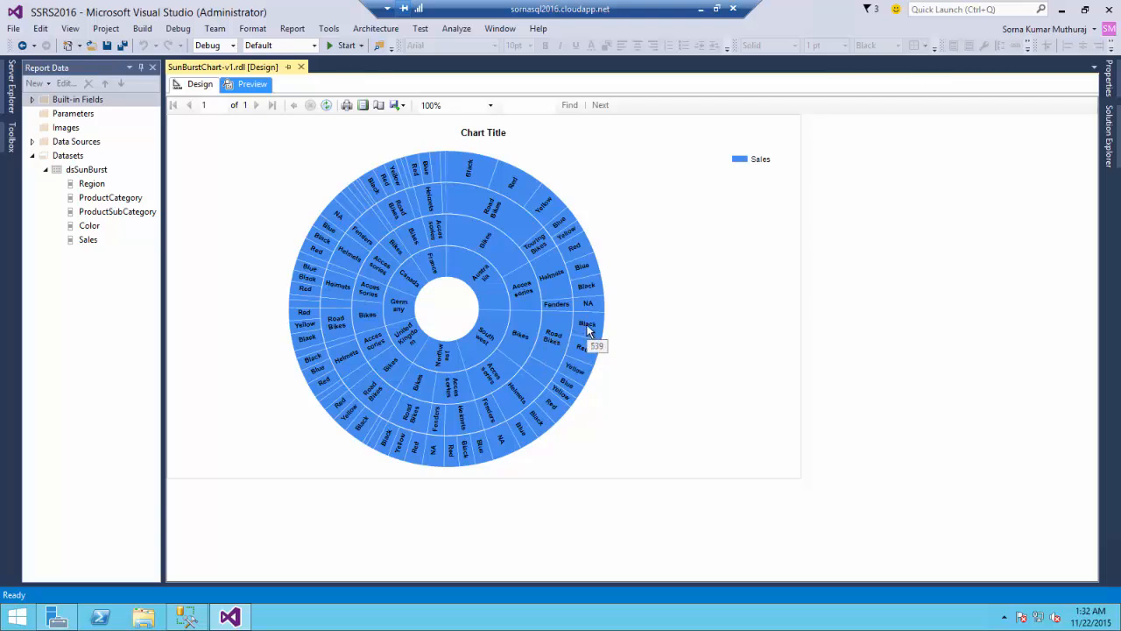
# Switch back from the preview to the report design
pyautogui.click(200, 84)
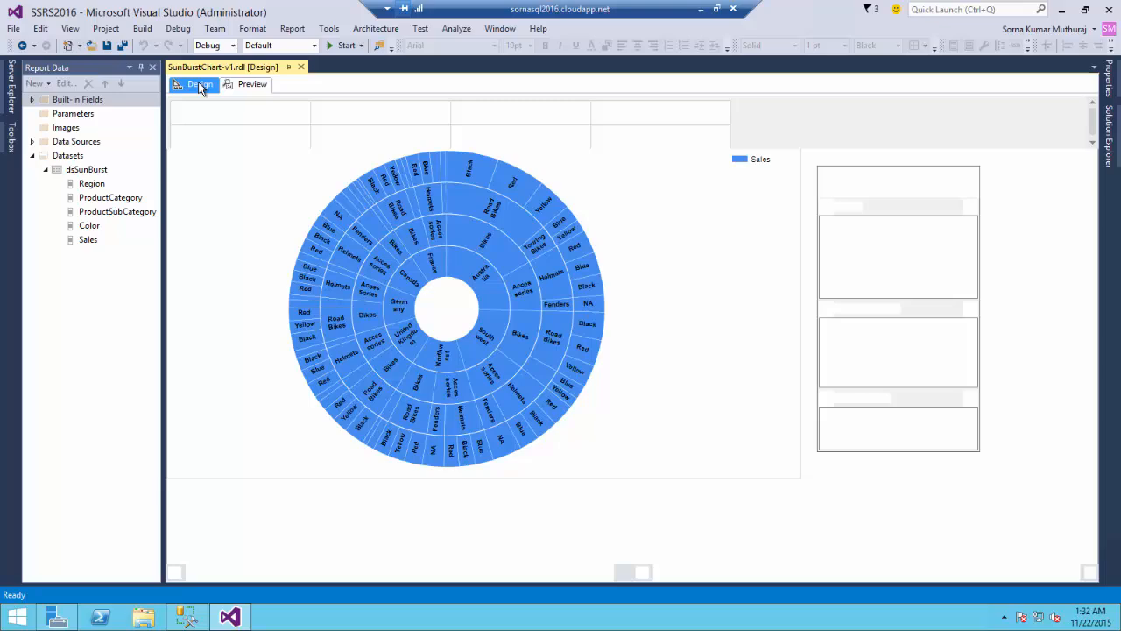